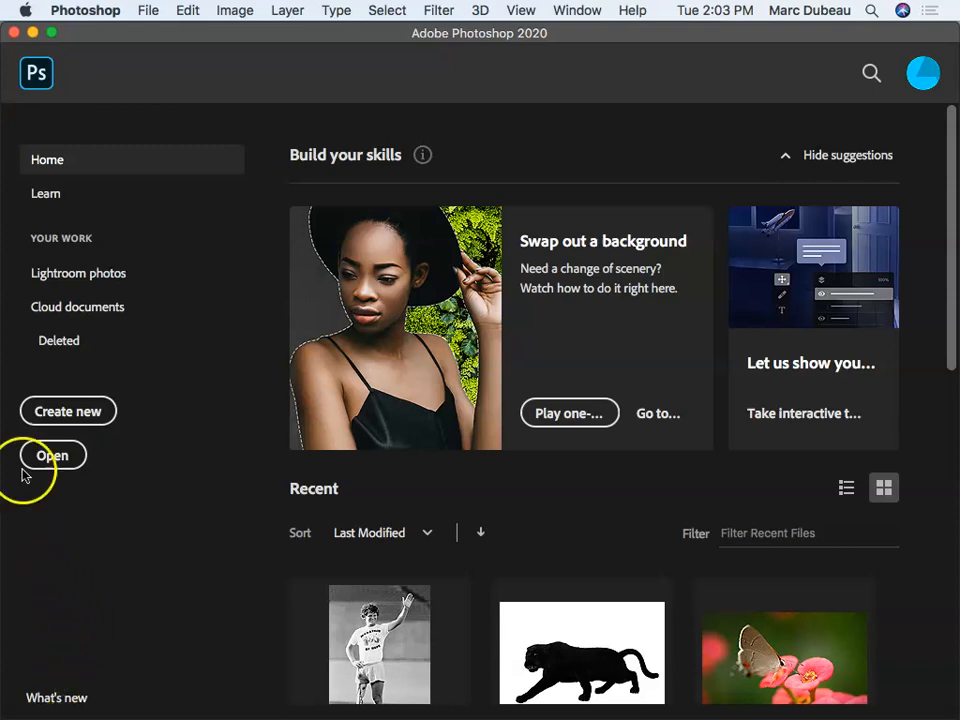
Step: Create a new blank Letter print document in landscape orientation (11 × 8.5 in, 300 ppi)
left_click(68, 412)
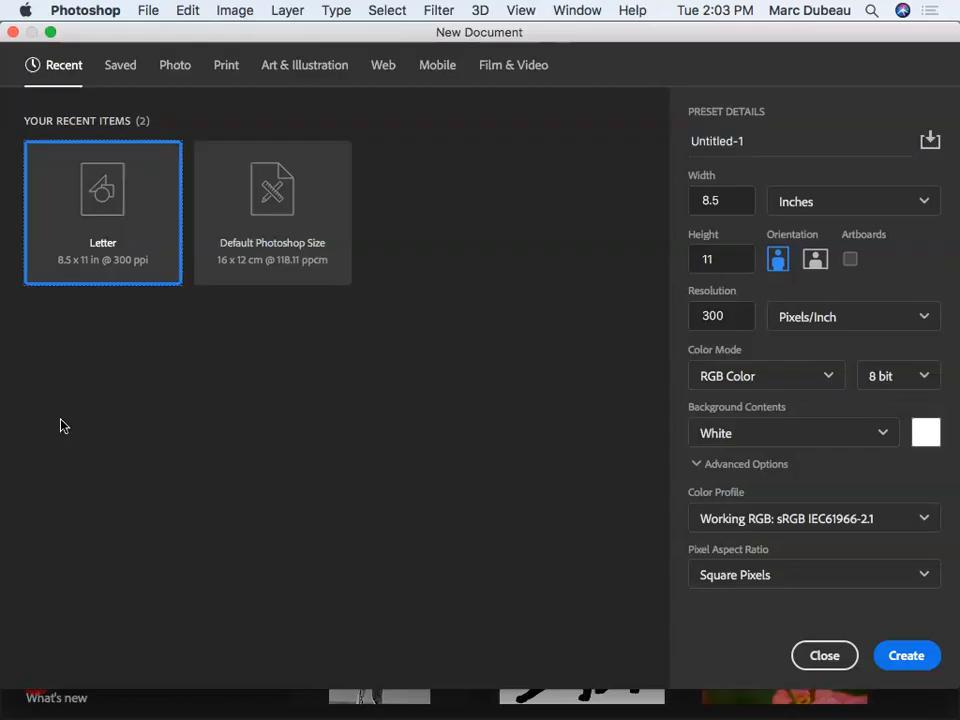
left_click(226, 64)
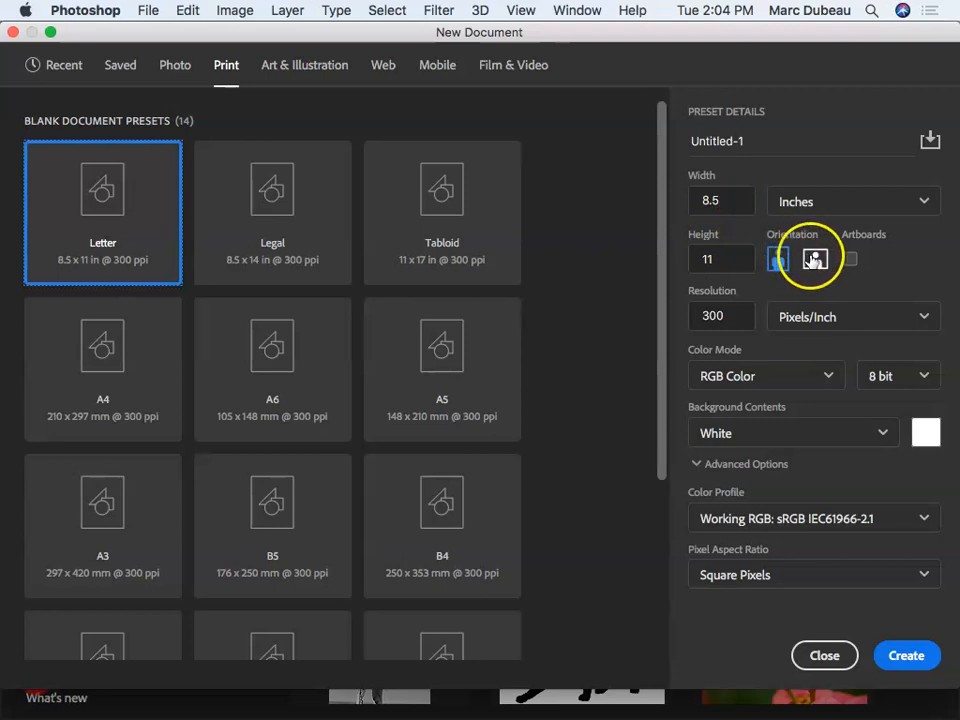
left_click(778, 260)
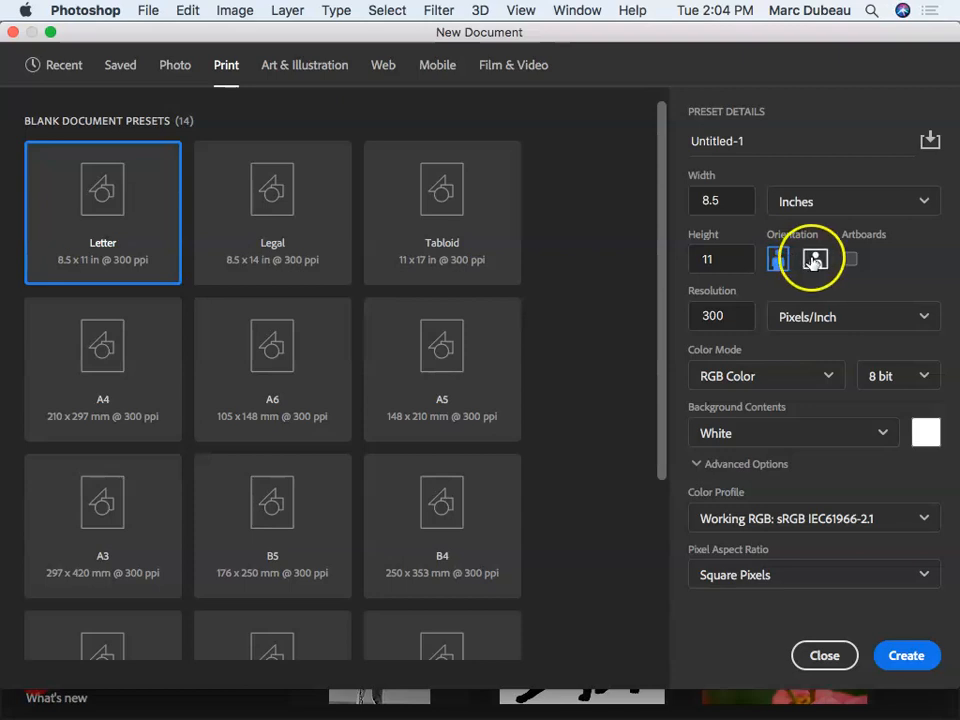
left_click(816, 258)
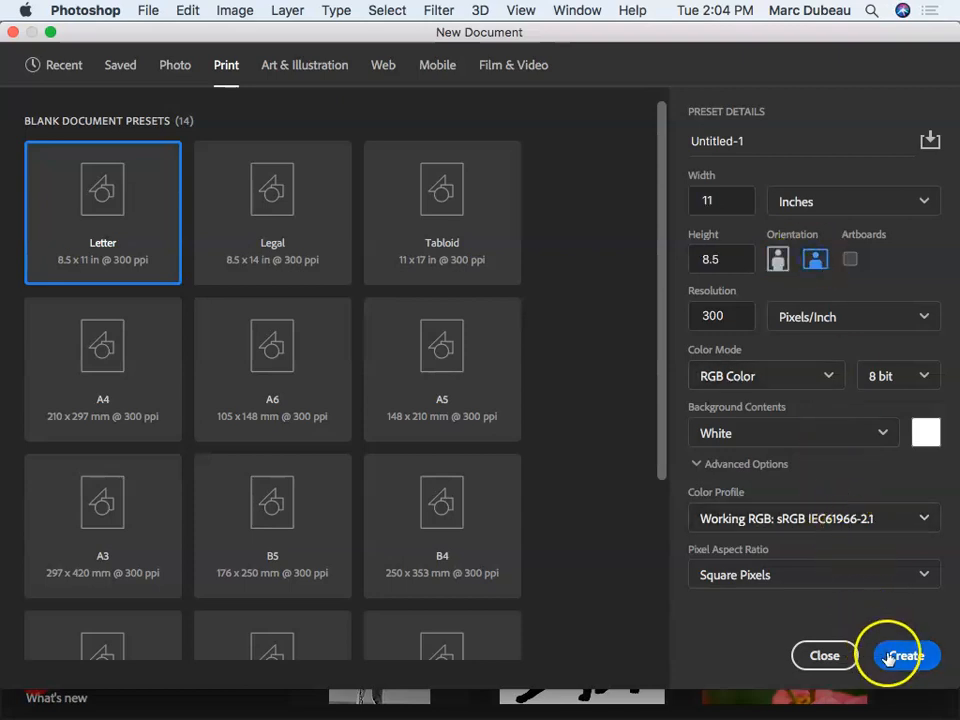
left_click(900, 656)
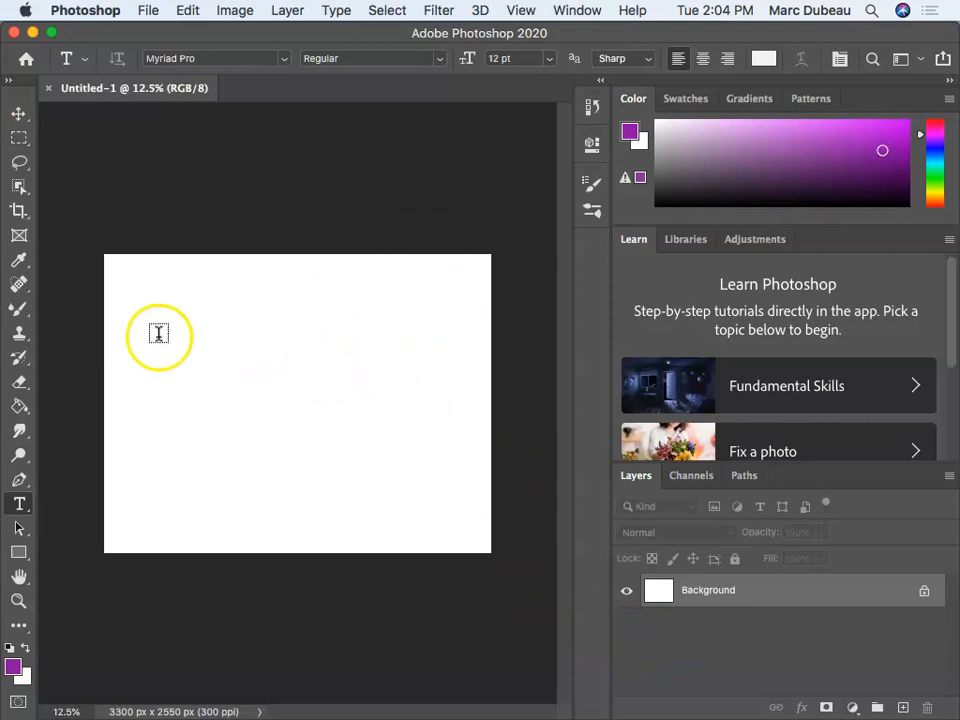
mouse_move(204, 298)
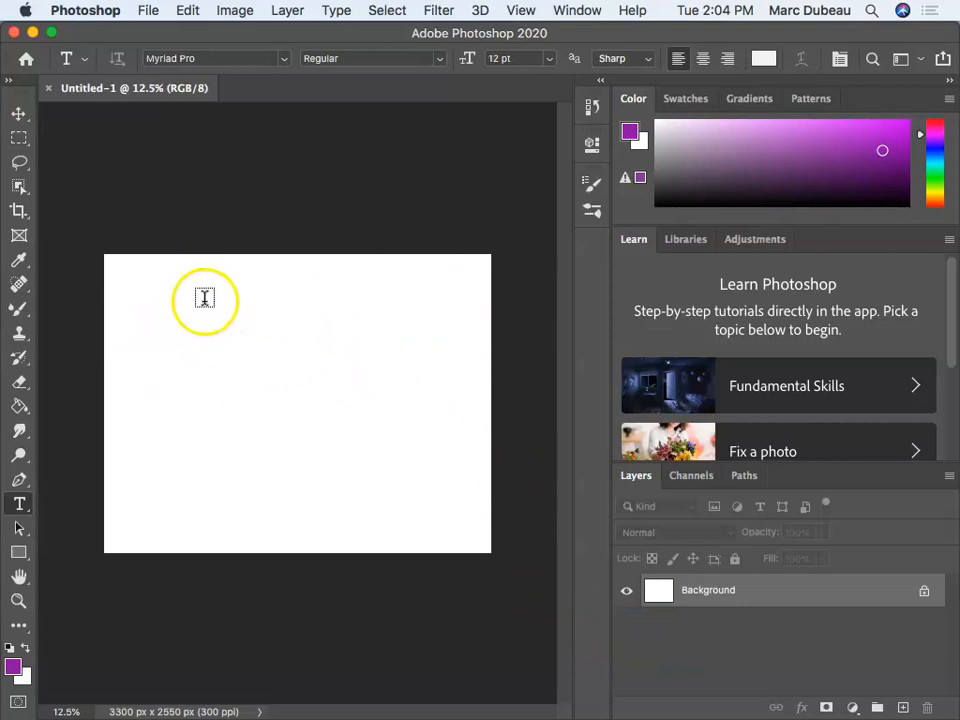
mouse_move(184, 440)
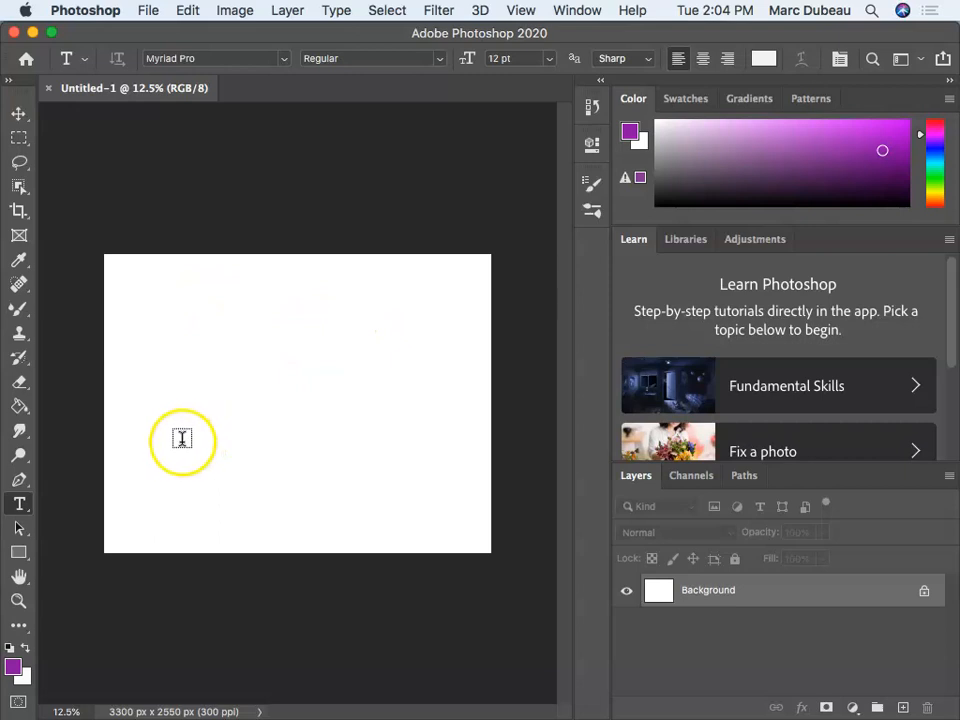
mouse_move(204, 448)
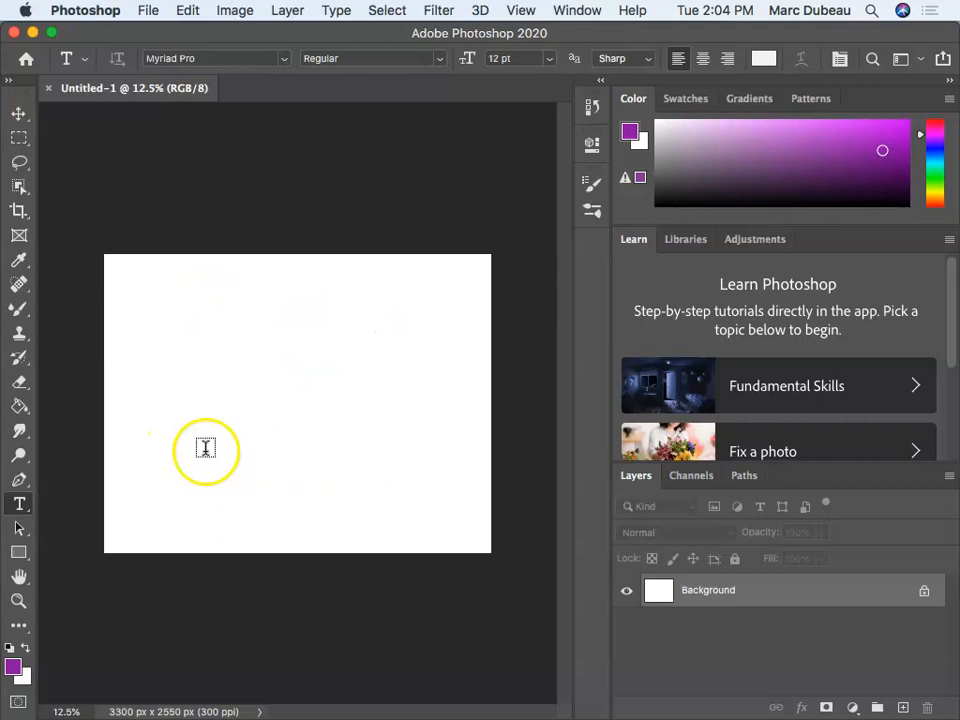
mouse_move(238, 304)
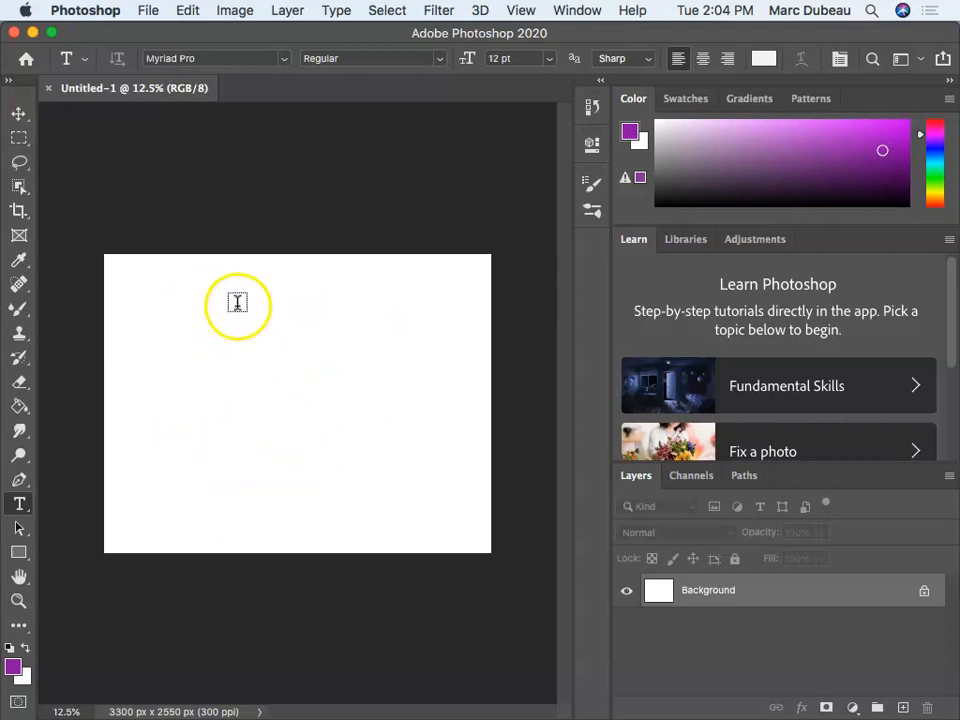
mouse_move(290, 320)
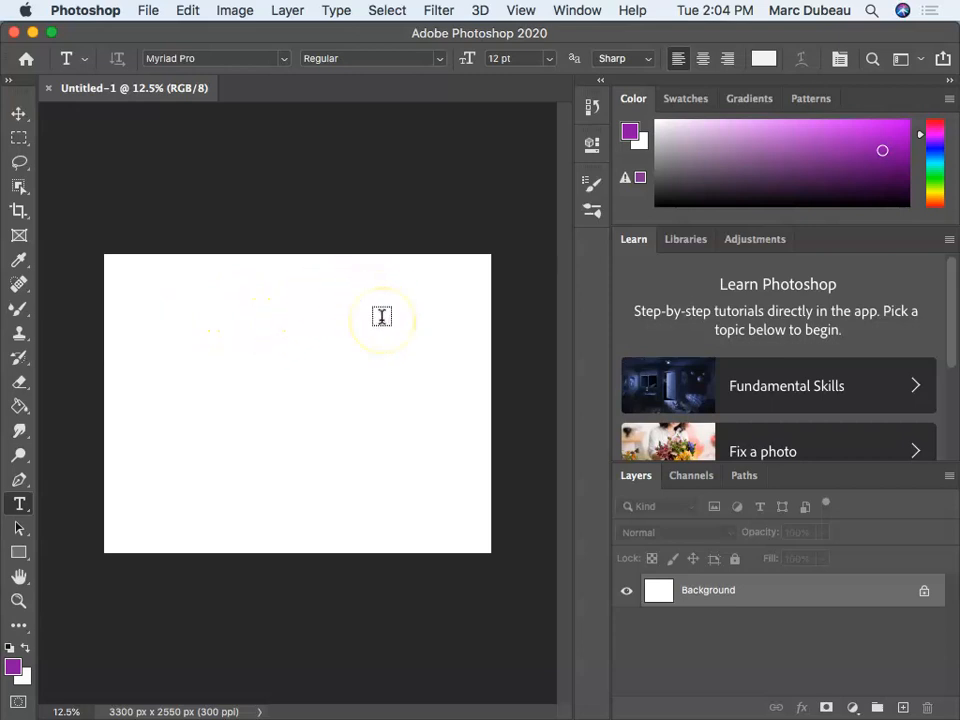
mouse_move(376, 316)
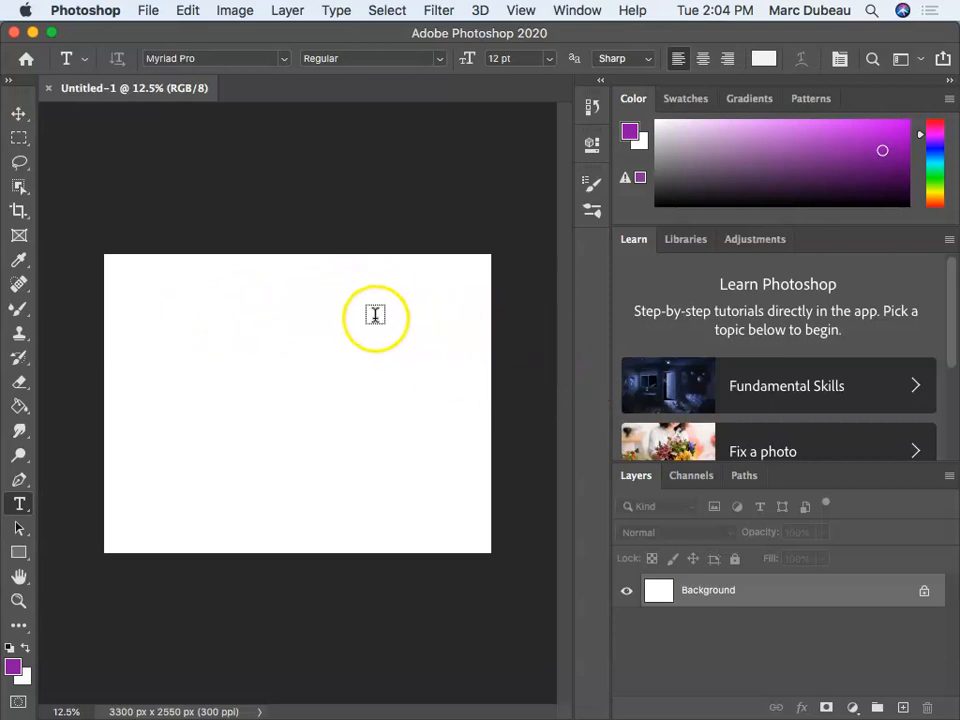
mouse_move(420, 296)
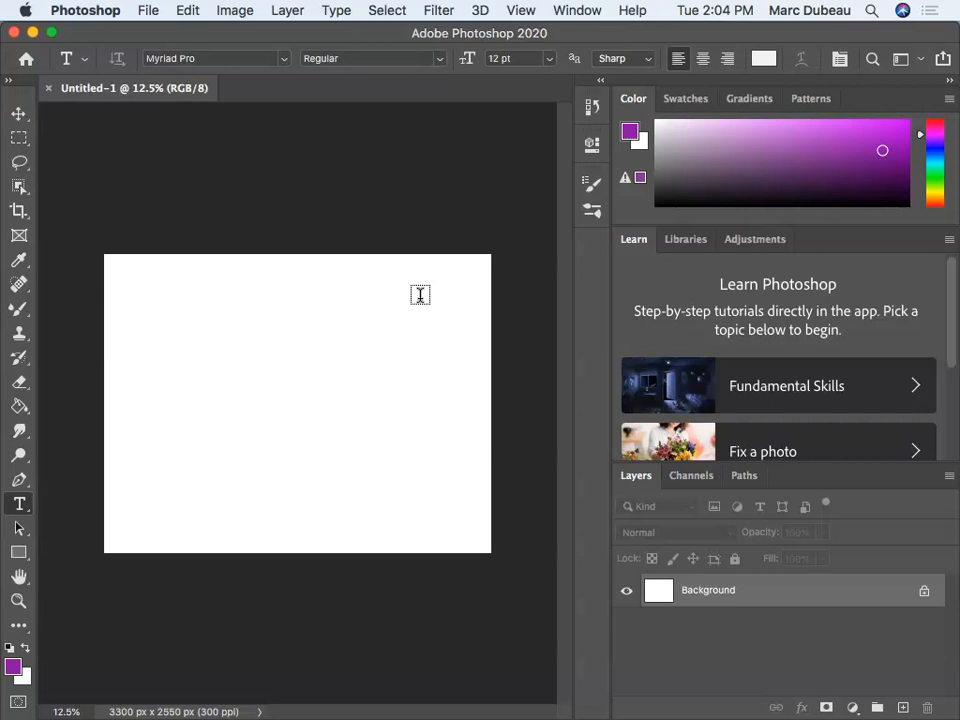
mouse_move(18, 364)
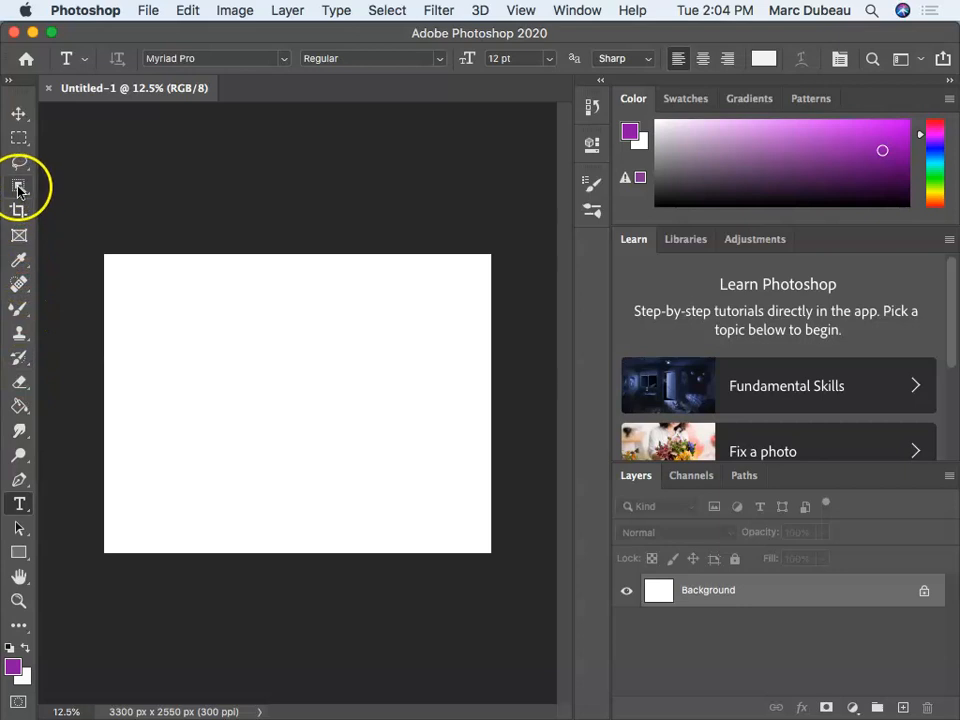
Step: Reset the Essentials workspace to its default panel layout via the Window menu
left_click(576, 10)
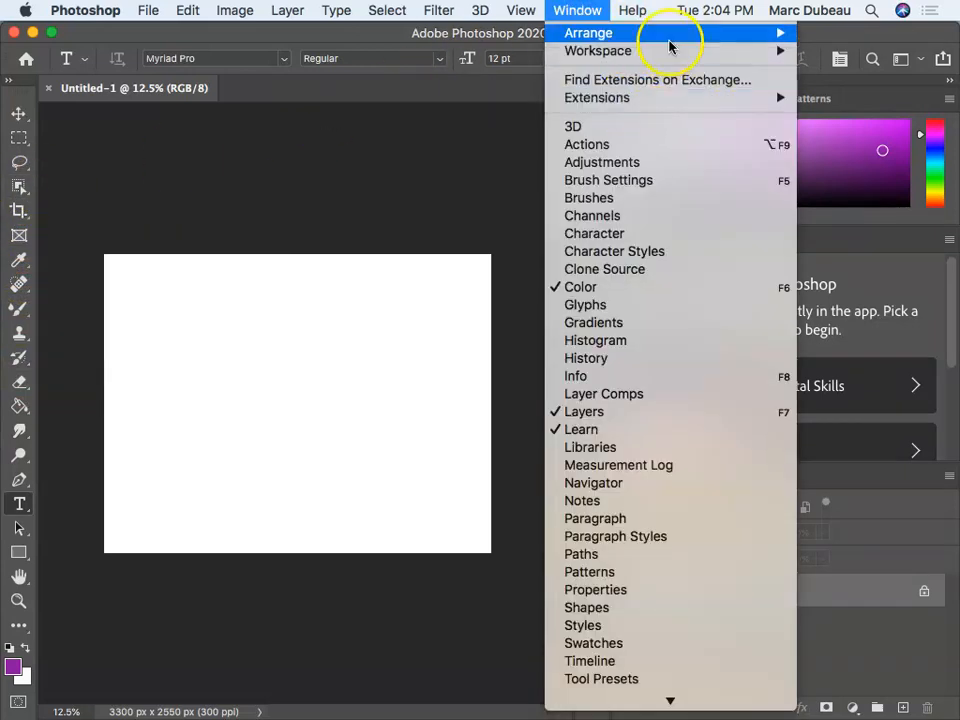
mouse_move(598, 50)
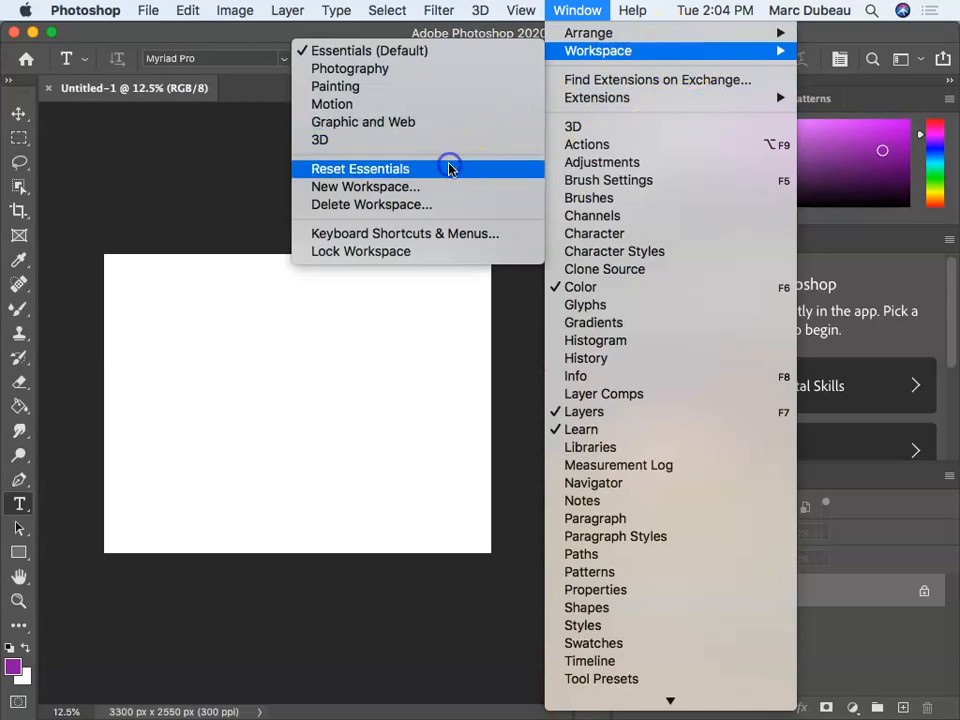
left_click(360, 168)
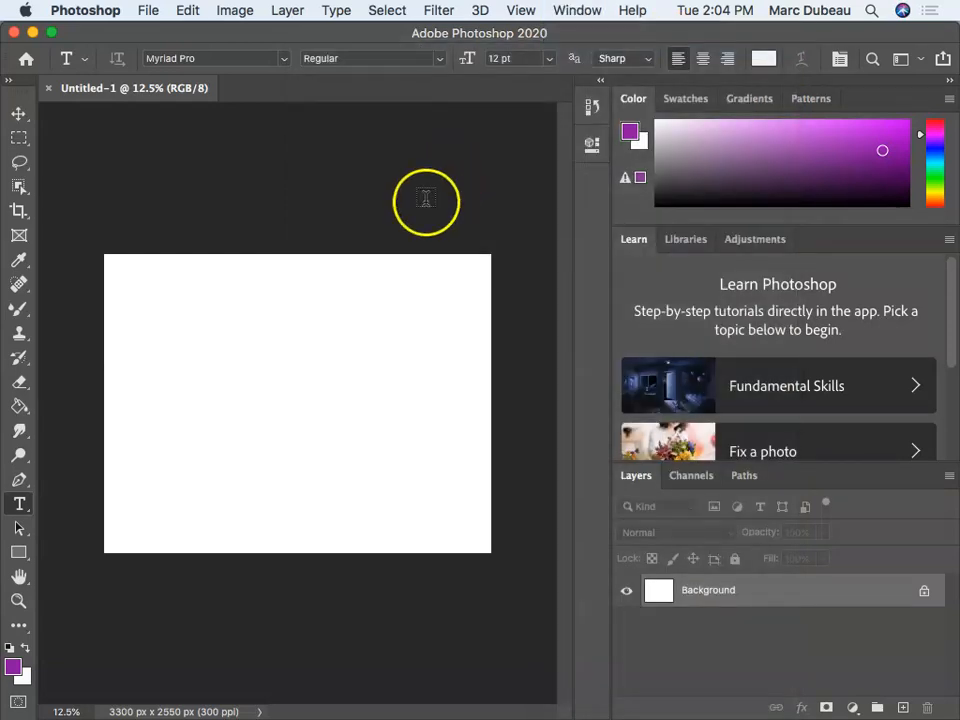
mouse_move(20, 288)
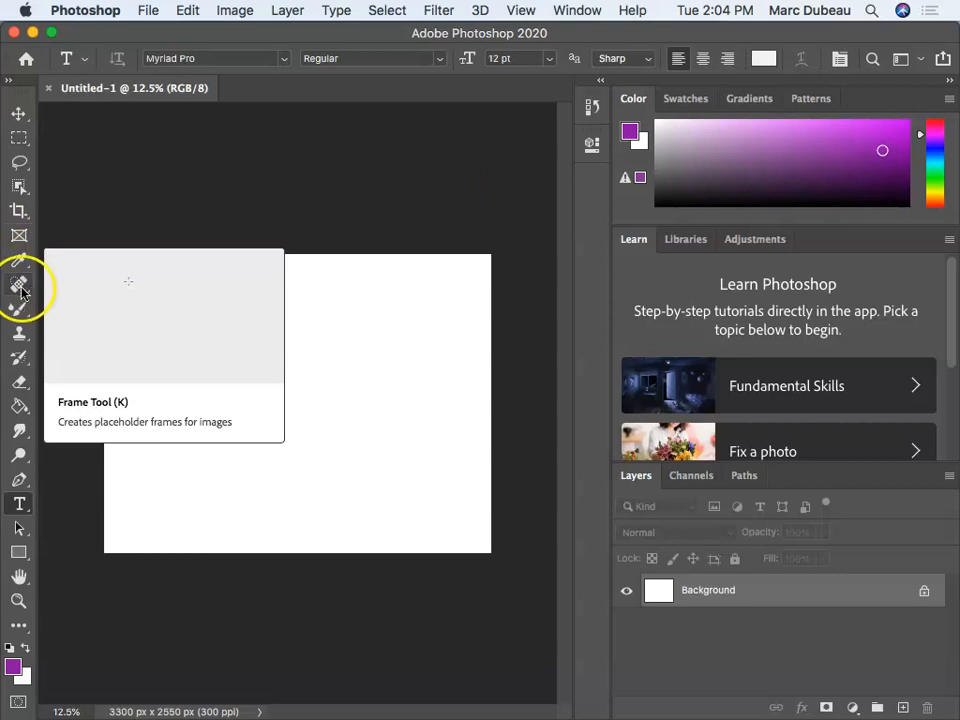
Step: Select the Brush Tool for painting on the blank canvas
left_click(20, 284)
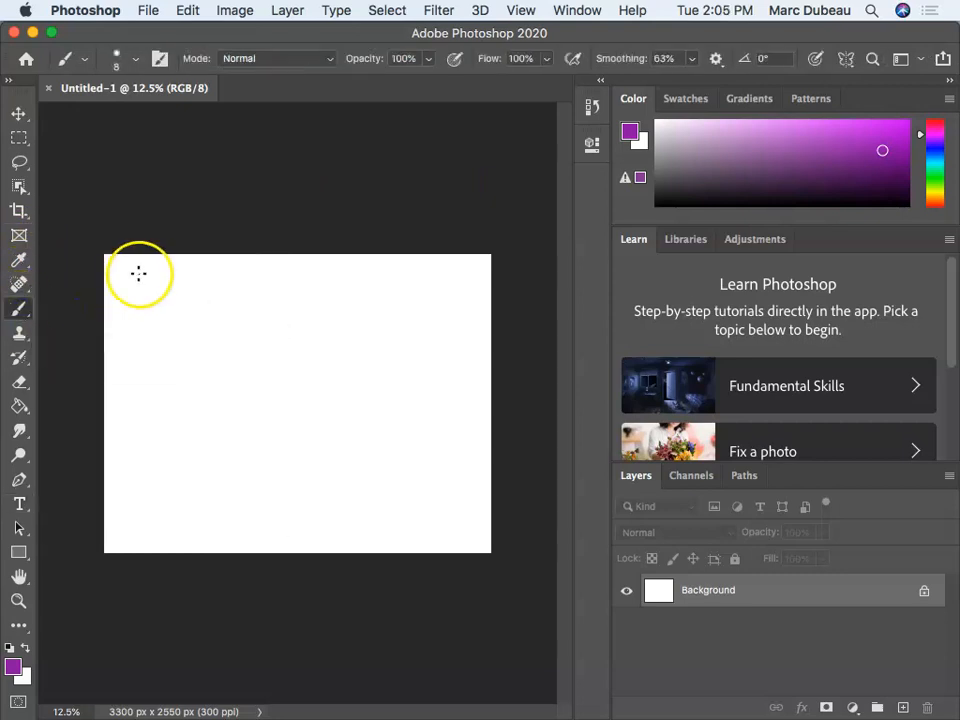
mouse_move(154, 292)
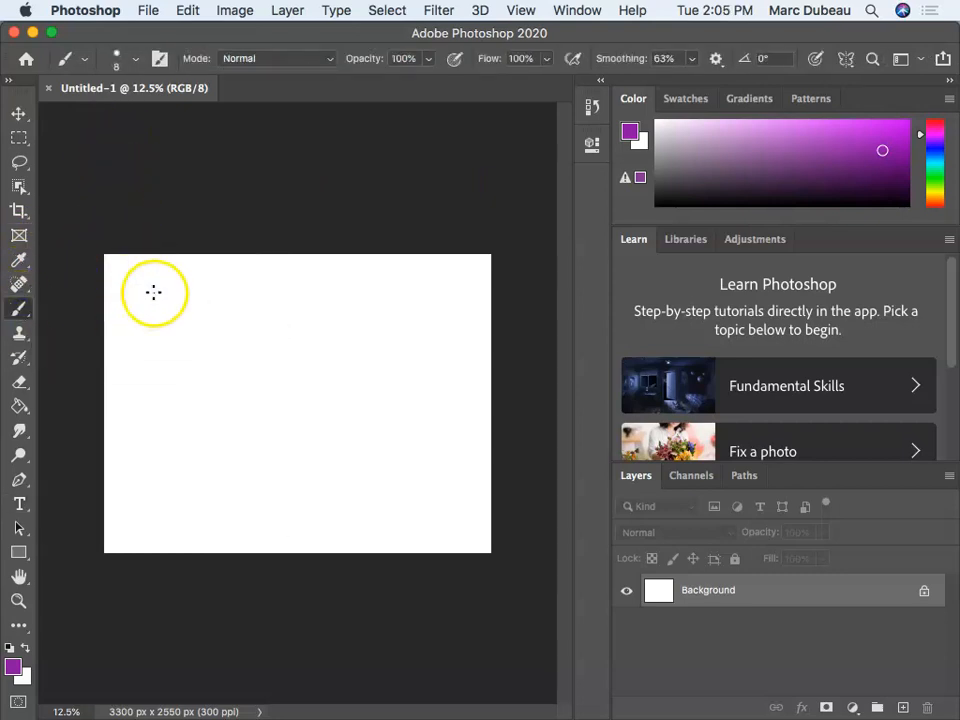
mouse_move(164, 288)
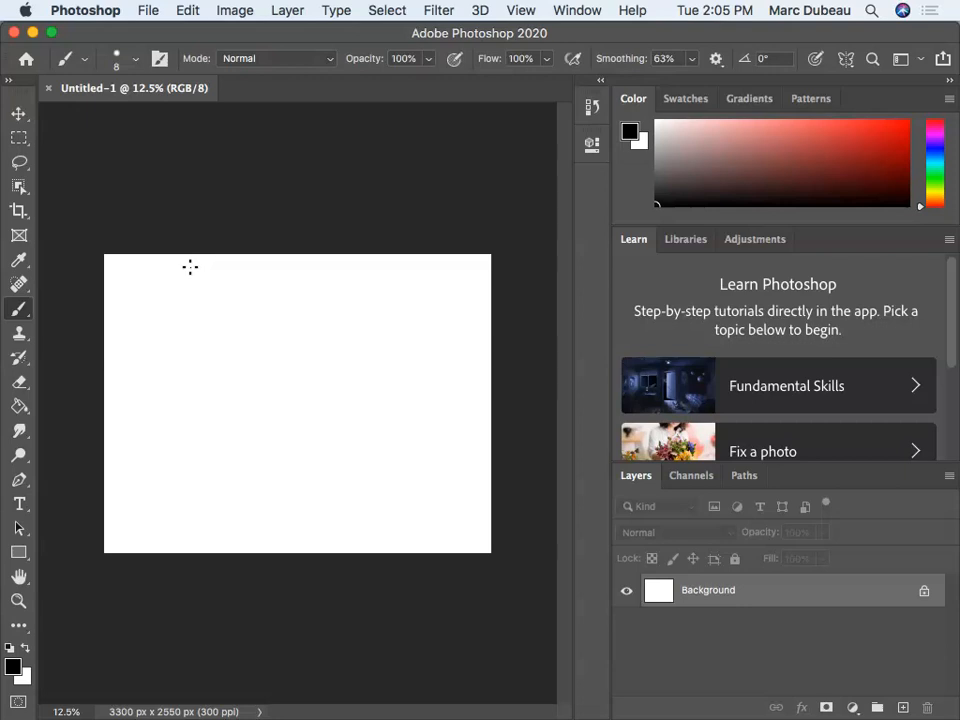
mouse_move(160, 274)
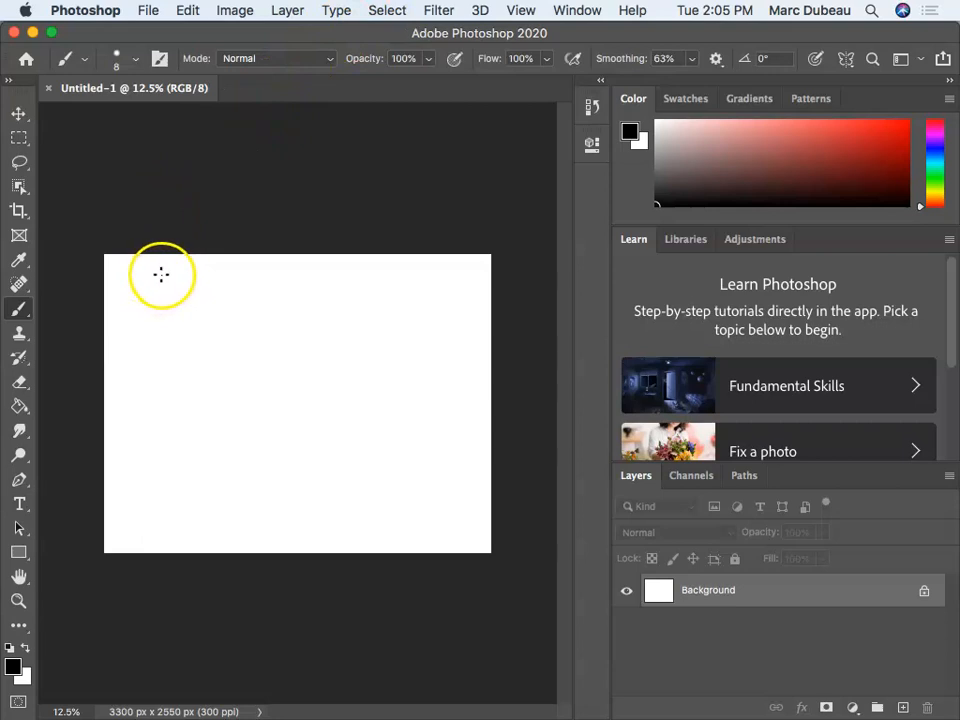
mouse_move(164, 272)
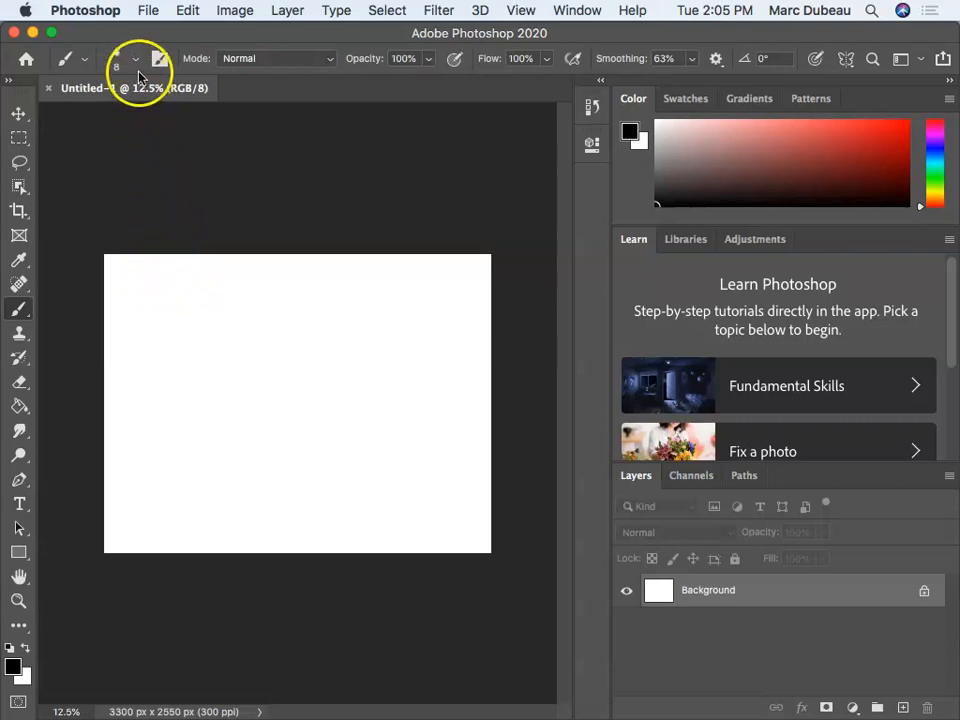
Step: Enlarge the brush tip from the Brush Preset Picker in the options bar
left_click(136, 58)
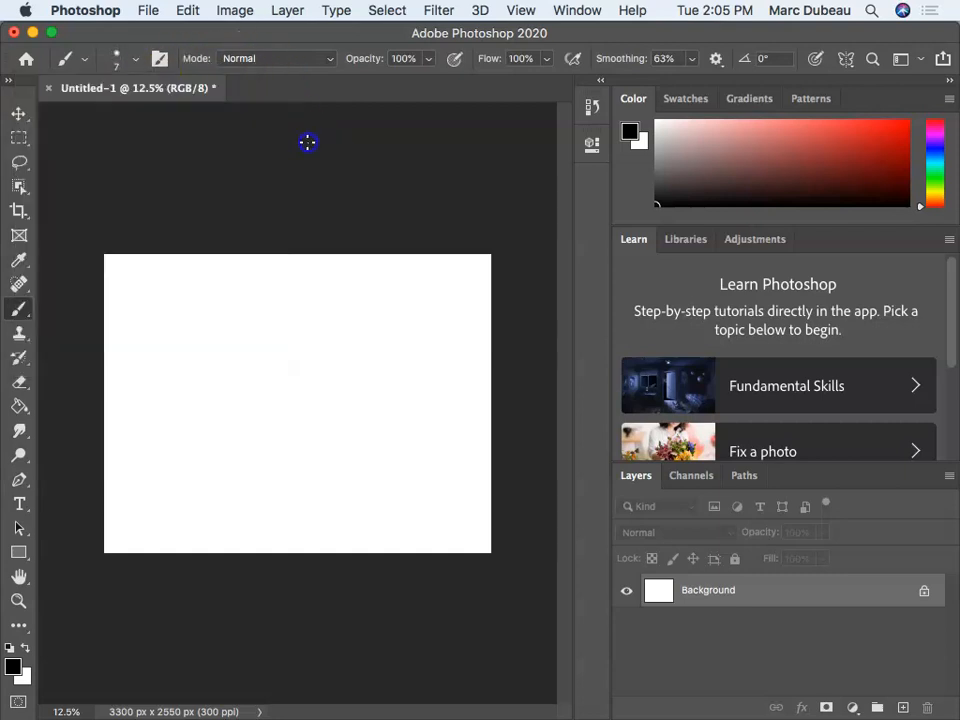
mouse_move(244, 292)
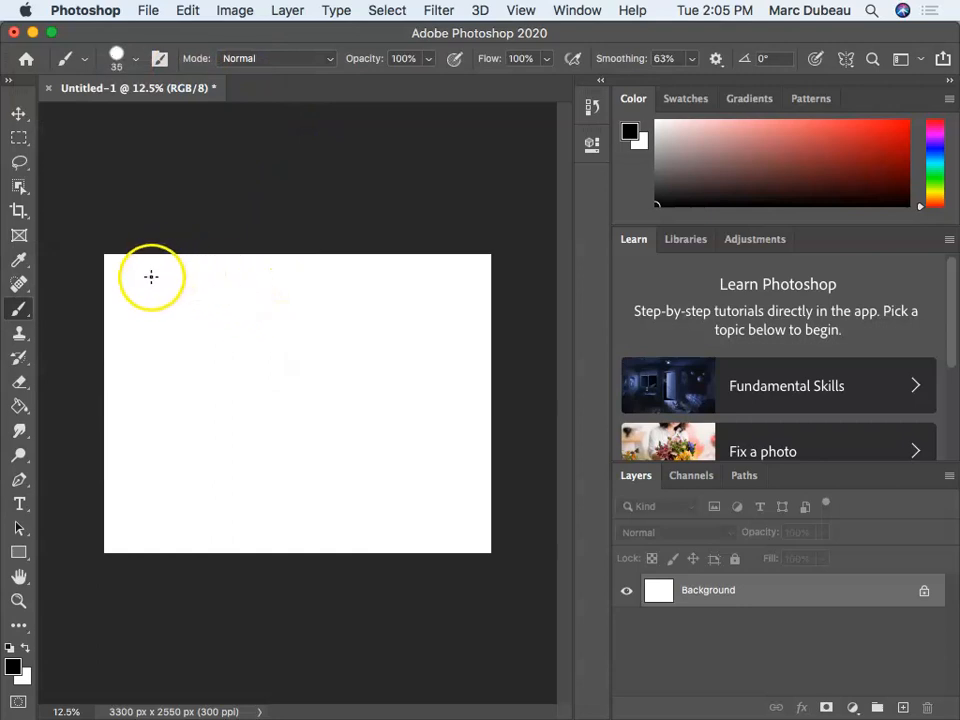
mouse_move(348, 132)
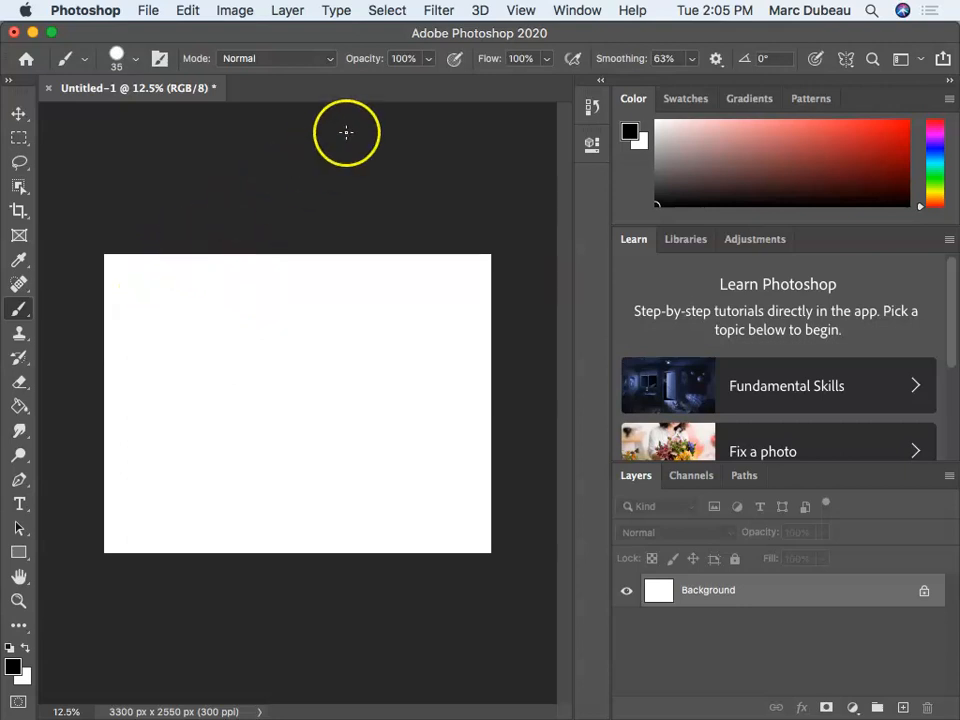
mouse_move(640, 58)
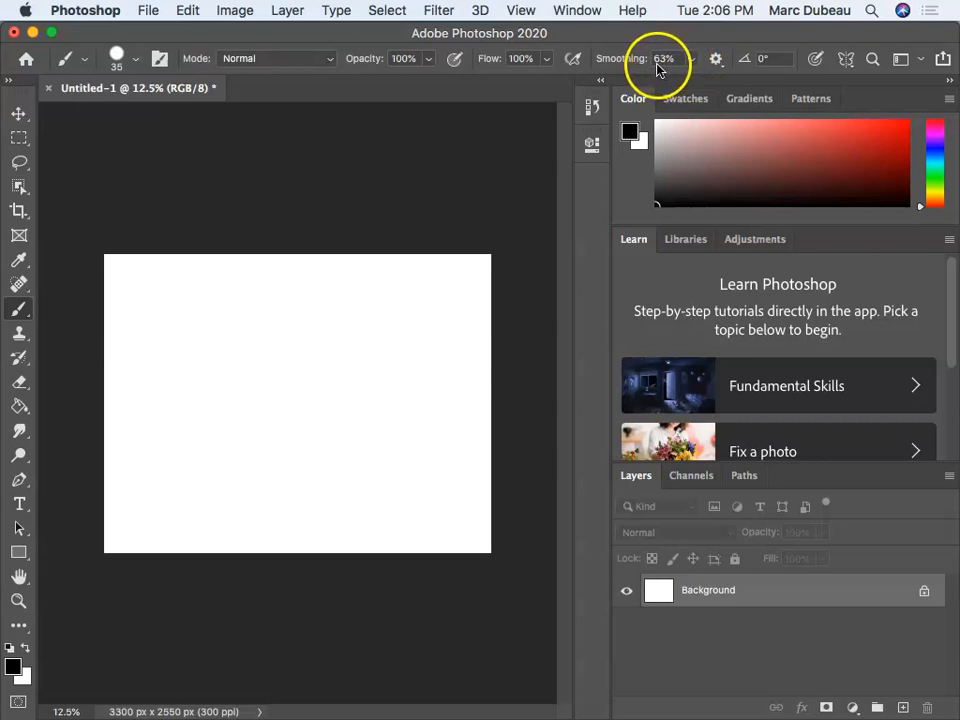
mouse_move(650, 64)
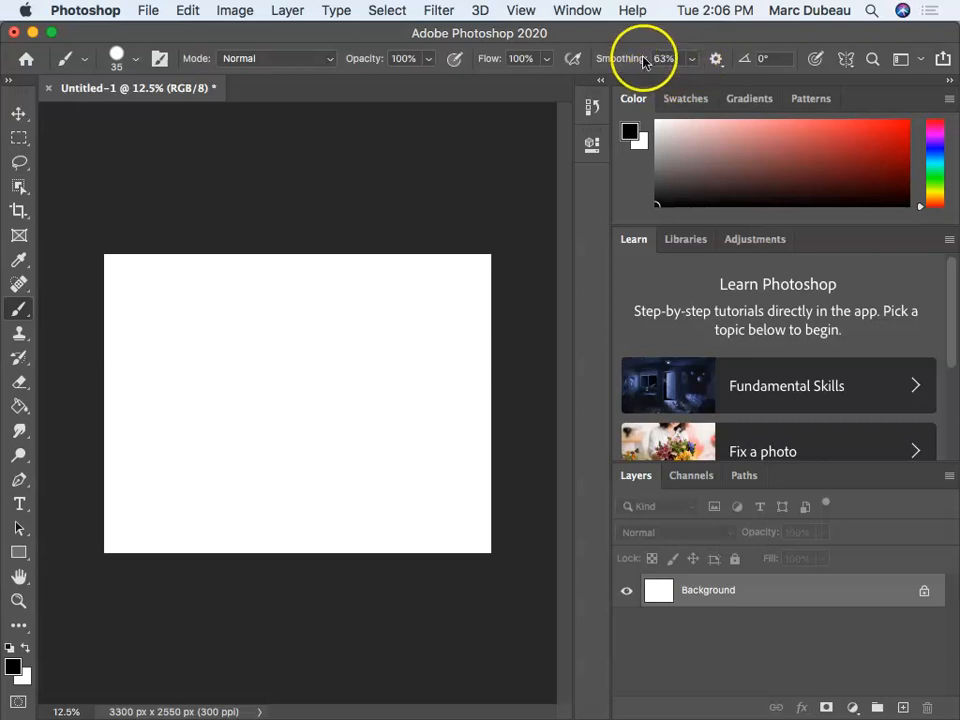
mouse_move(548, 120)
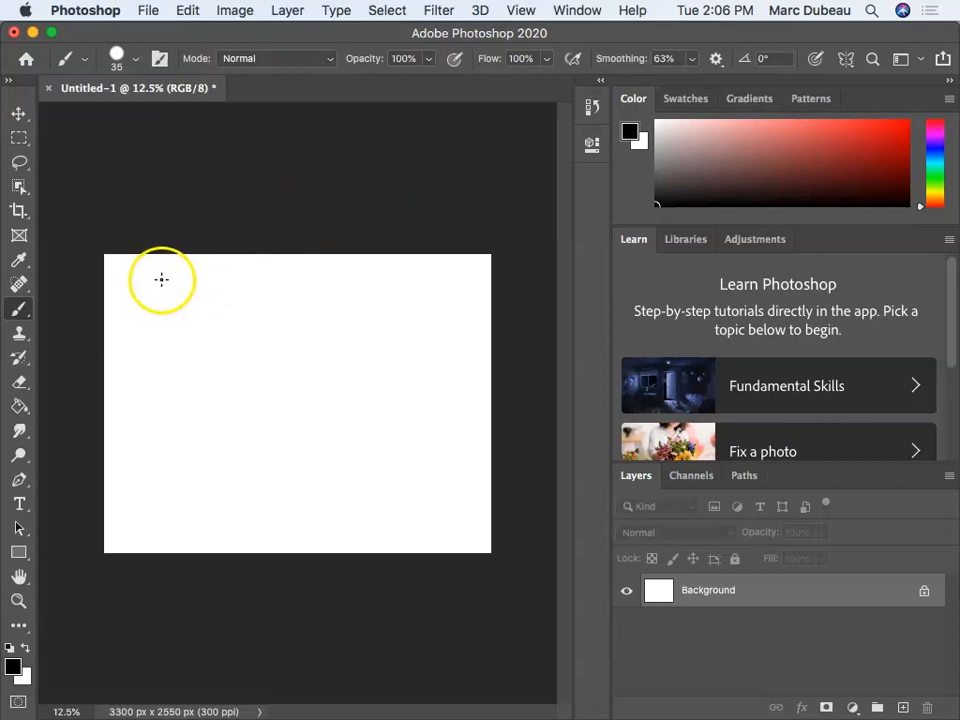
Step: Sketch a black triangle and an upside-down triangle beside it near the canvas top left
left_click_drag(176, 270, 140, 316)
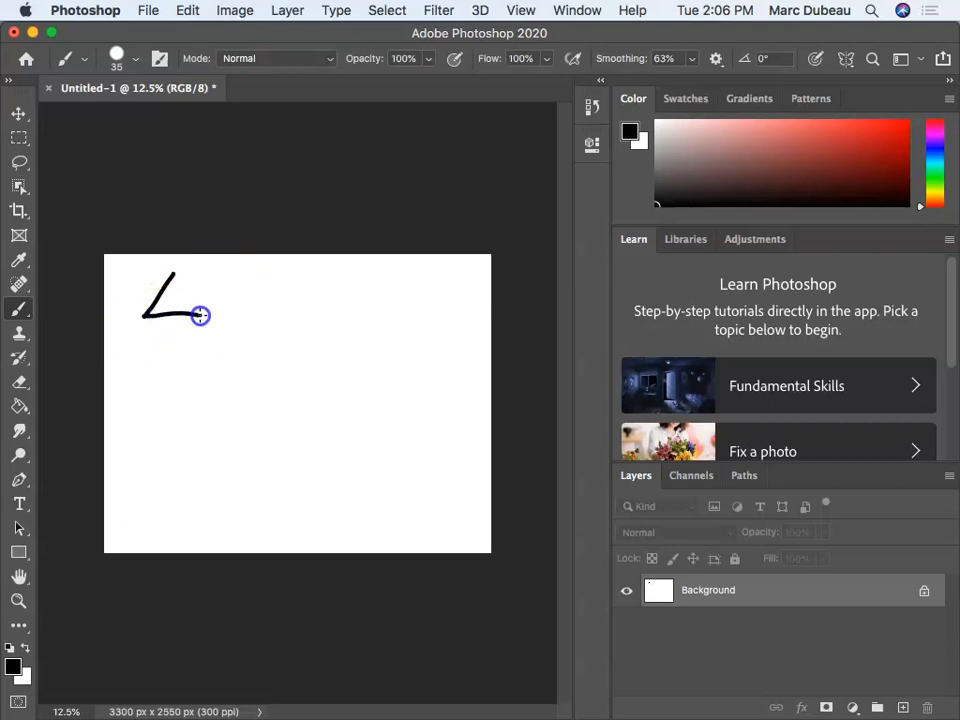
left_click_drag(200, 316, 190, 330)
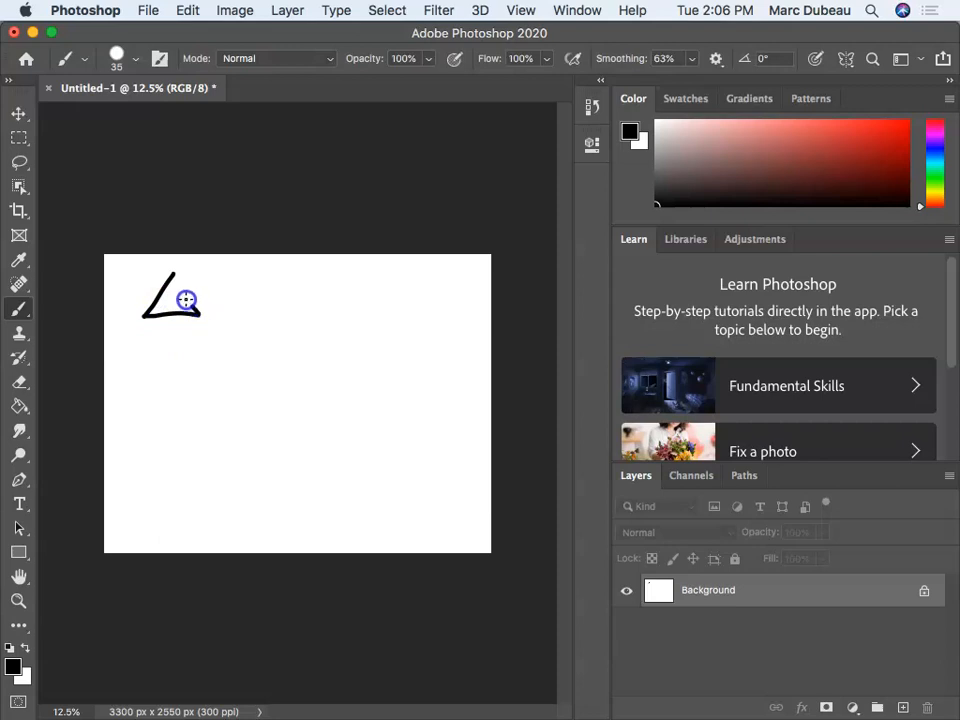
left_click_drag(188, 304, 170, 270)
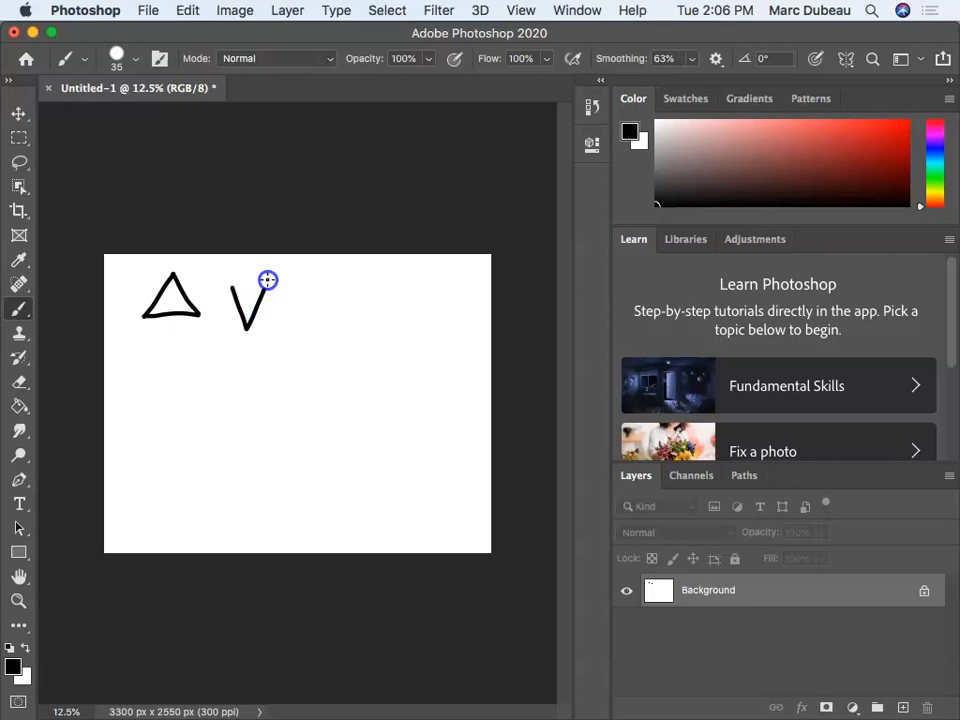
left_click_drag(268, 280, 220, 280)
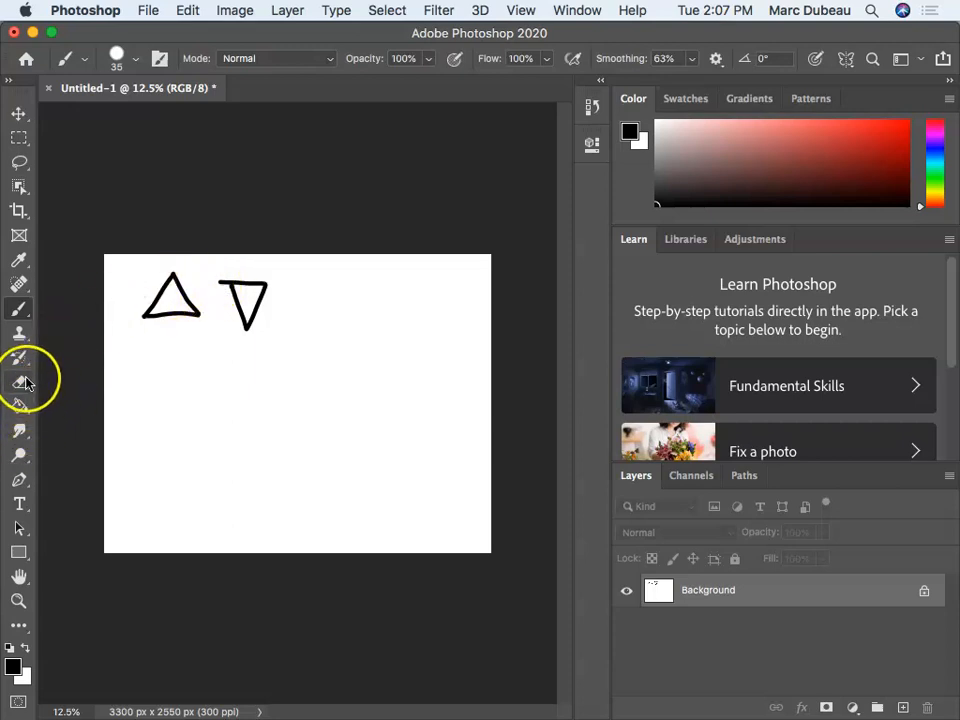
Step: Switch to the Eraser tool to remove the upside-down triangle
left_click(20, 380)
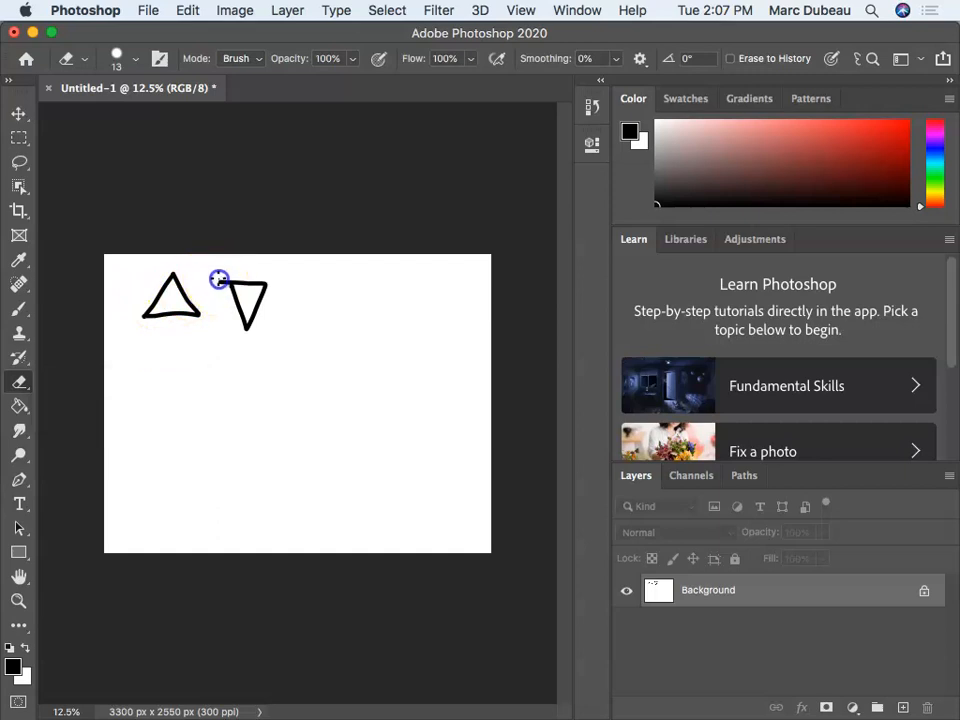
mouse_move(218, 284)
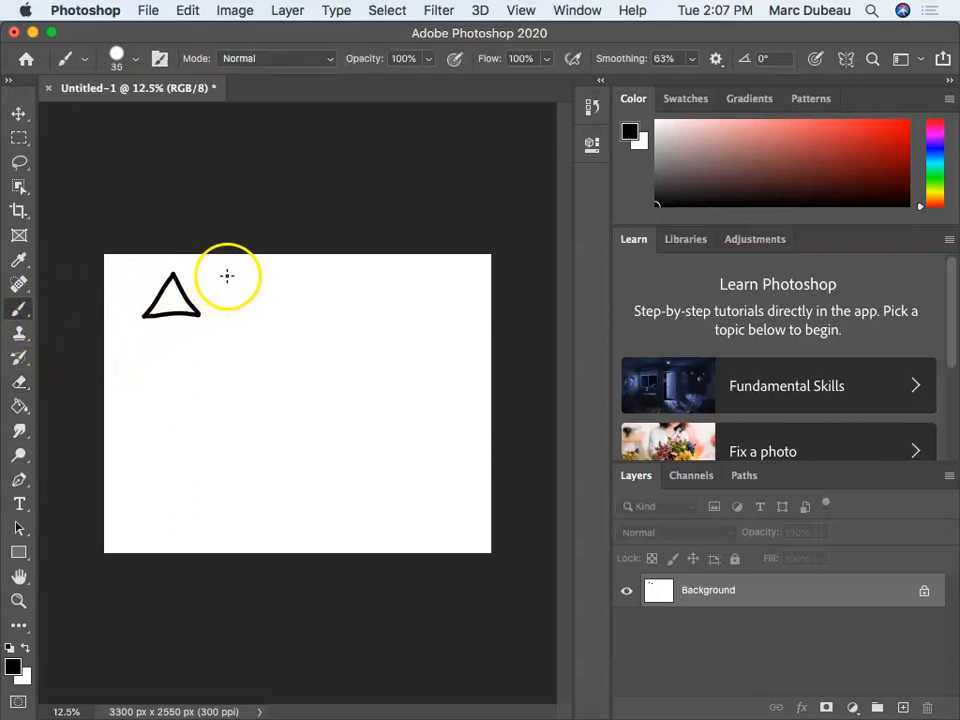
Step: Draw a square's outline beside the triangle with the brush
left_click_drag(222, 276, 220, 312)
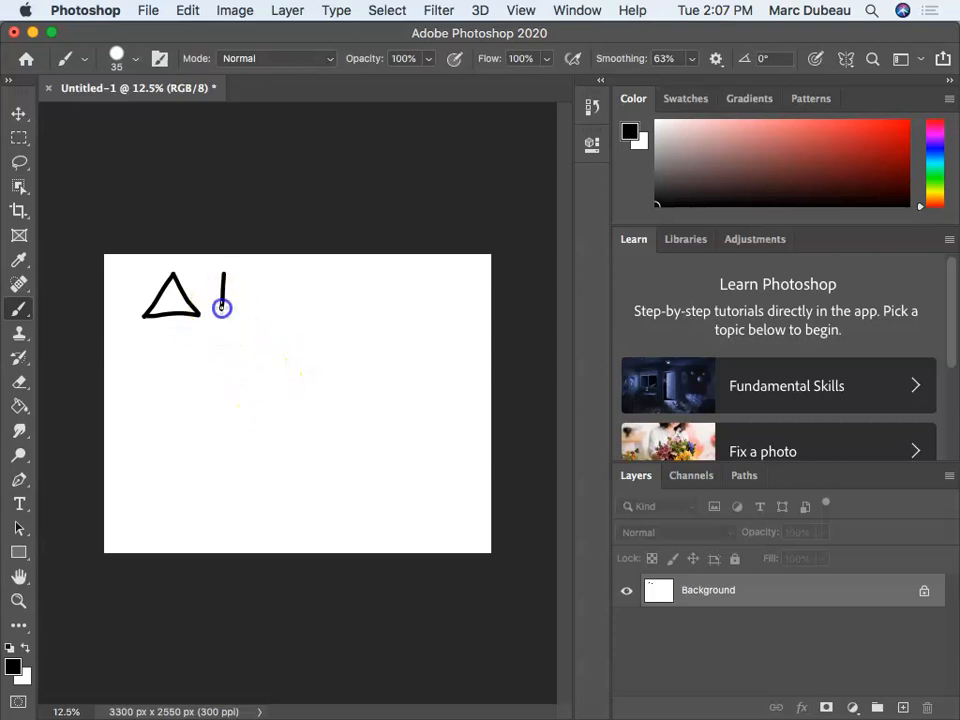
left_click_drag(222, 304, 268, 312)
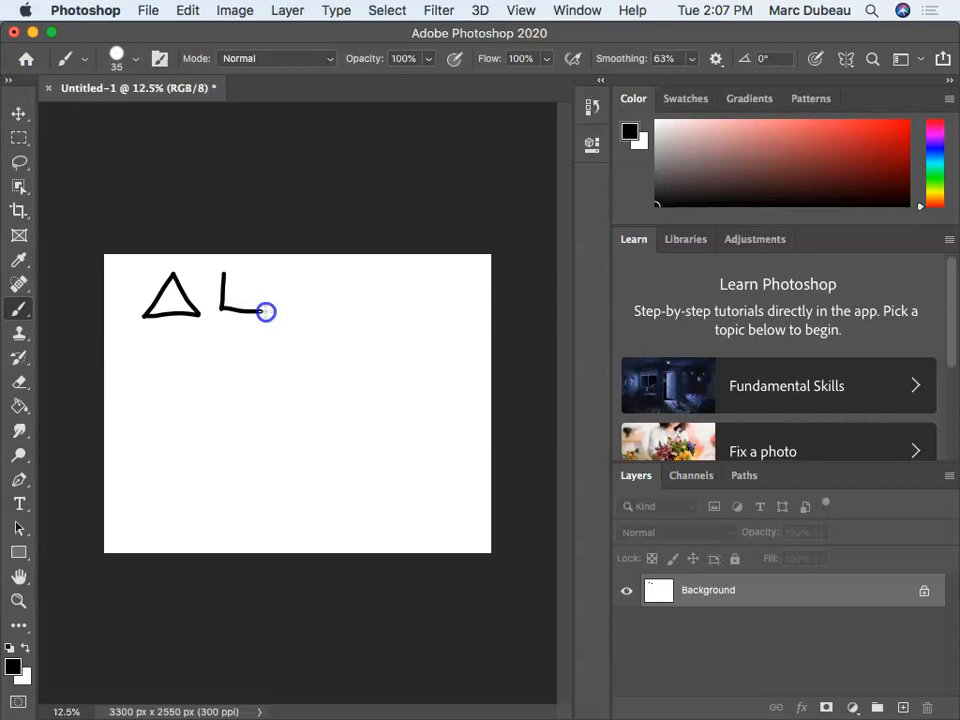
left_click_drag(266, 312, 260, 264)
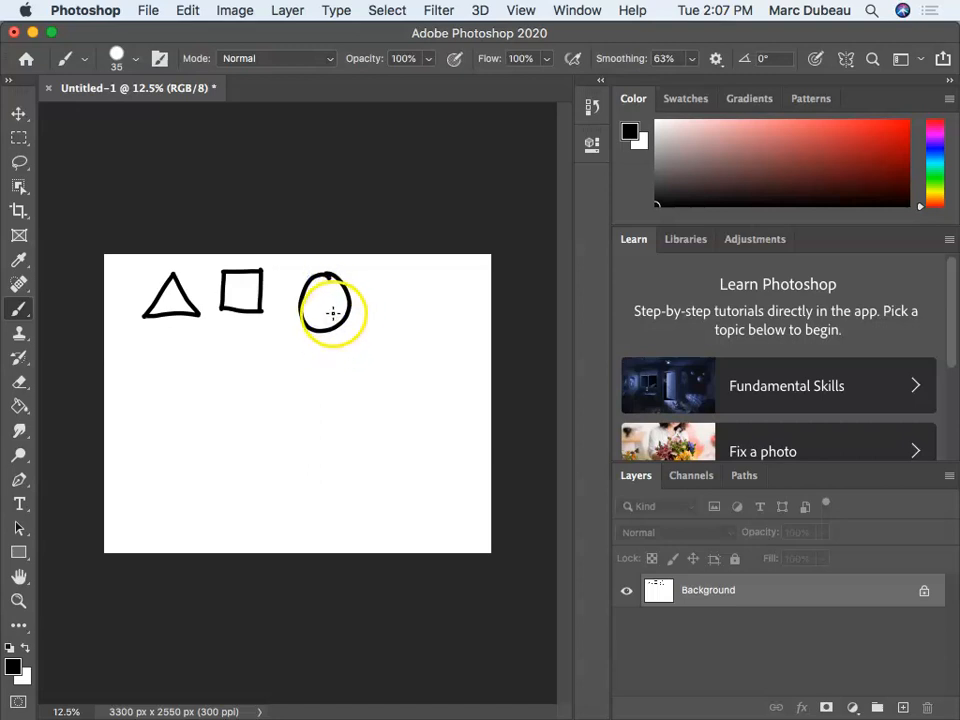
mouse_move(140, 378)
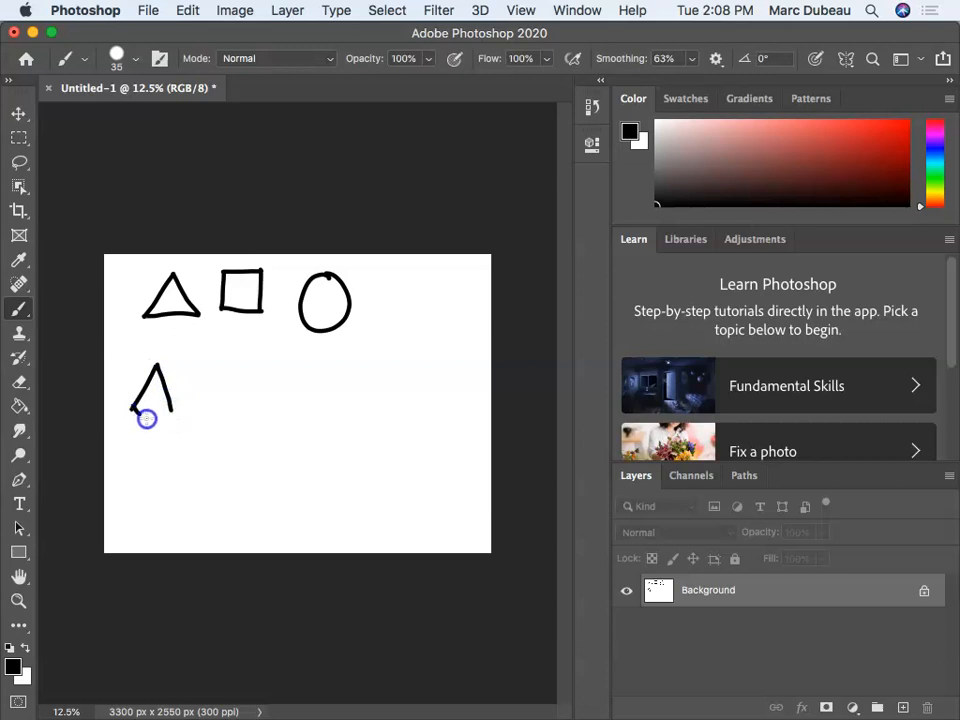
Step: Sketch a prism below the triangle and a sphere outline beside the cube
left_click_drag(136, 414, 176, 410)
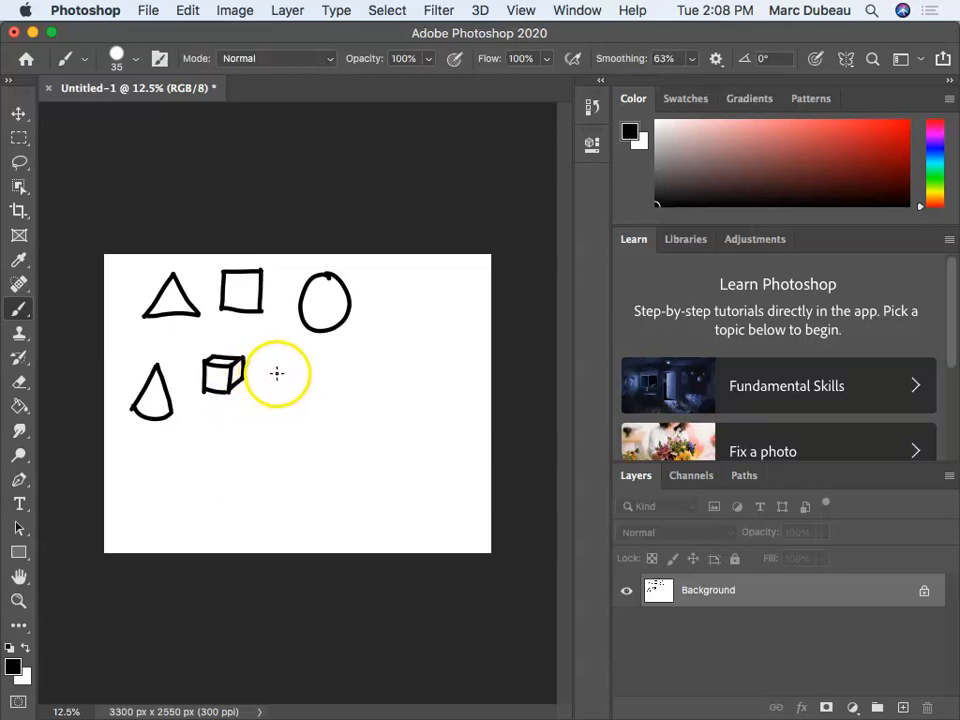
left_click_drag(296, 376, 280, 410)
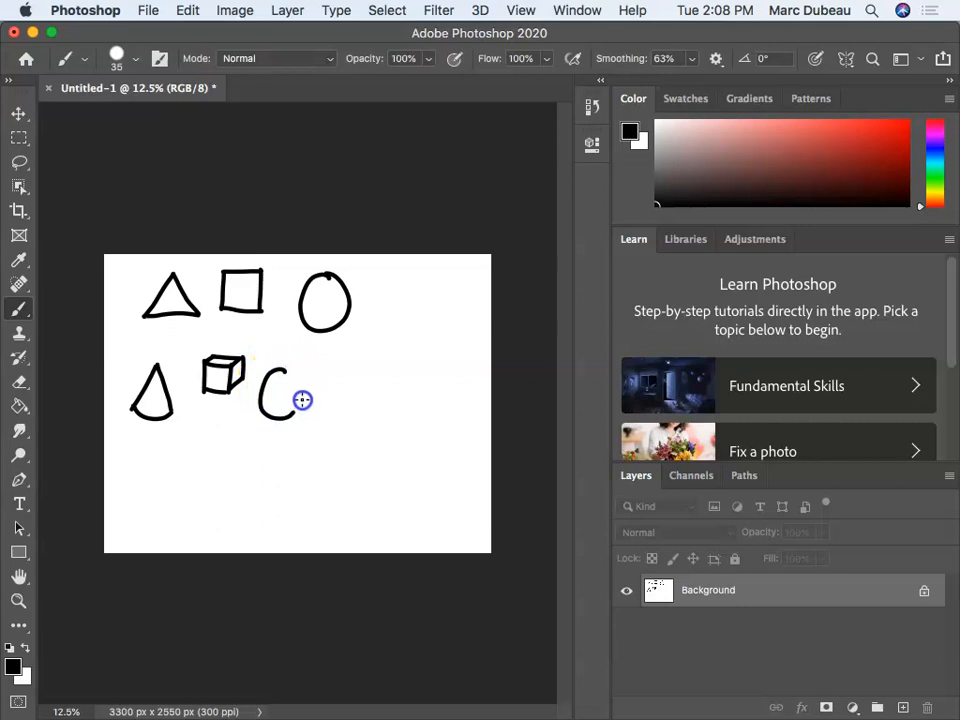
left_click_drag(290, 380, 280, 410)
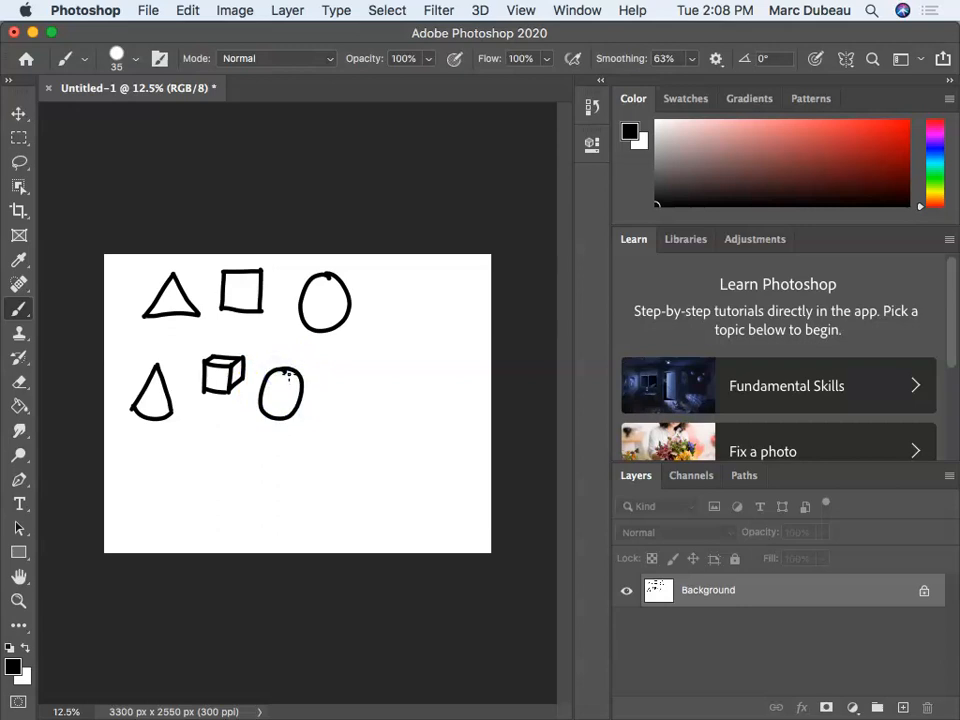
mouse_move(282, 232)
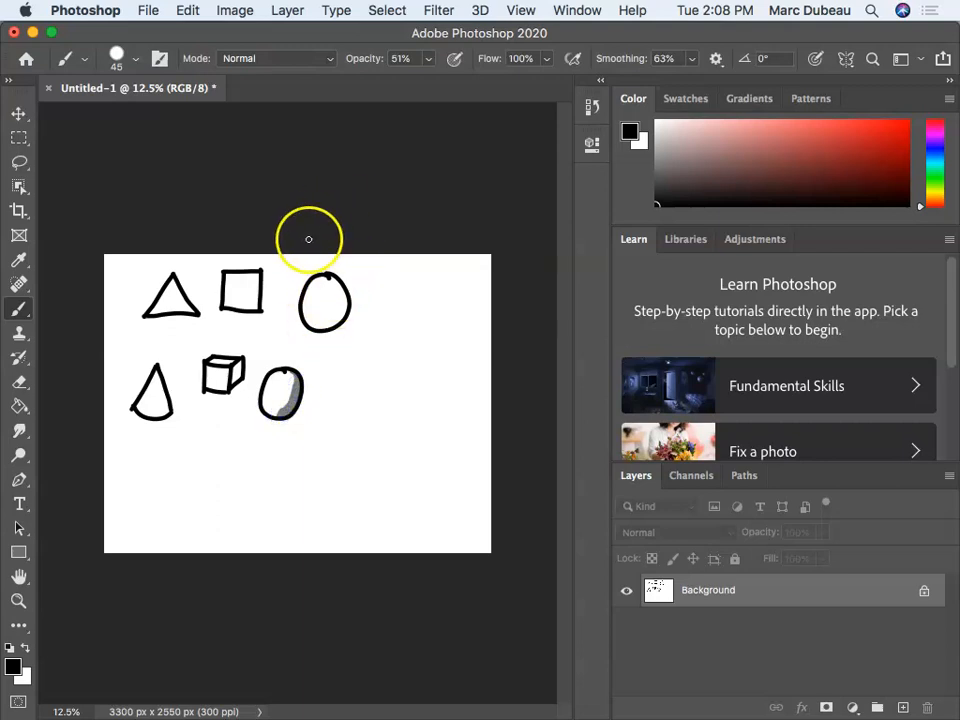
Step: Return the brush opacity to 100% before drawing the cylinder
left_click(490, 58)
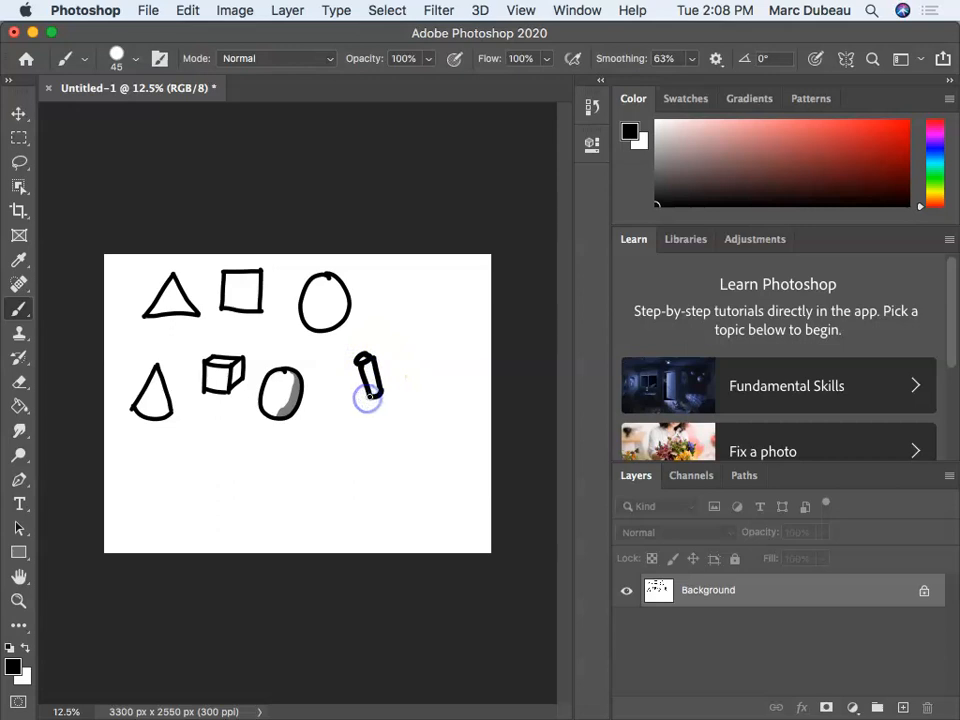
mouse_move(404, 322)
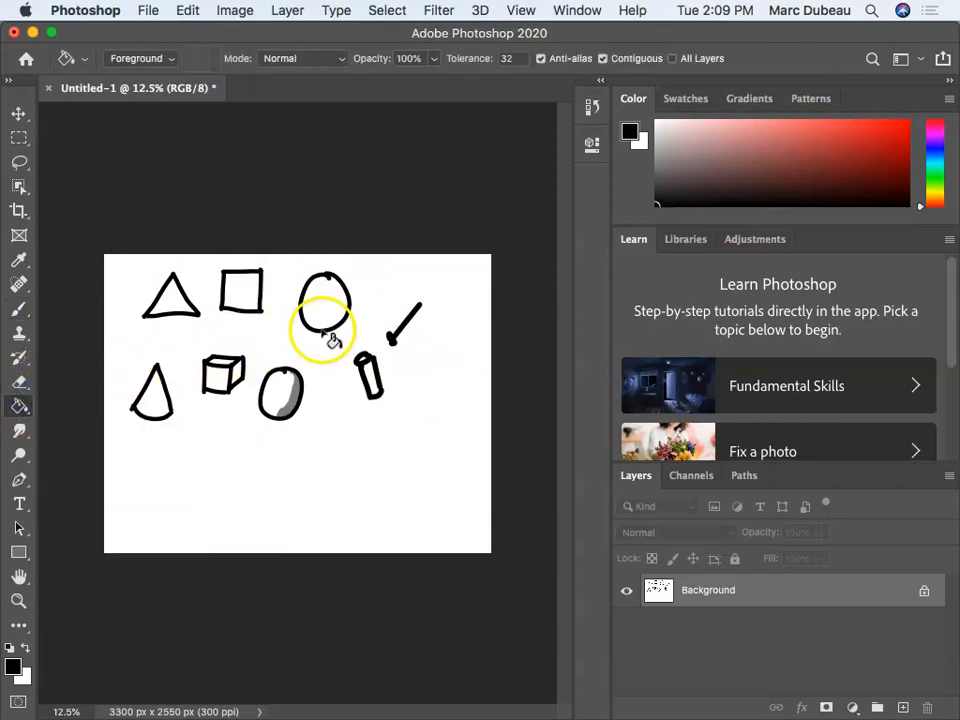
Step: Pick brown from the Swatches panel and fill the triangle with the Paint Bucket
left_click(684, 98)
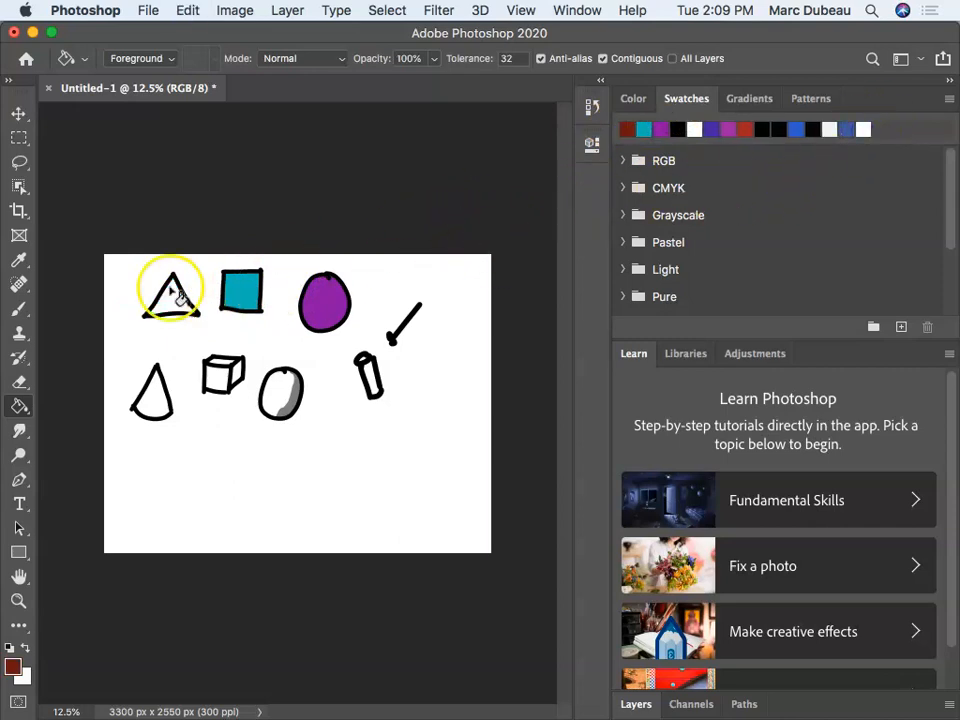
left_click(170, 290)
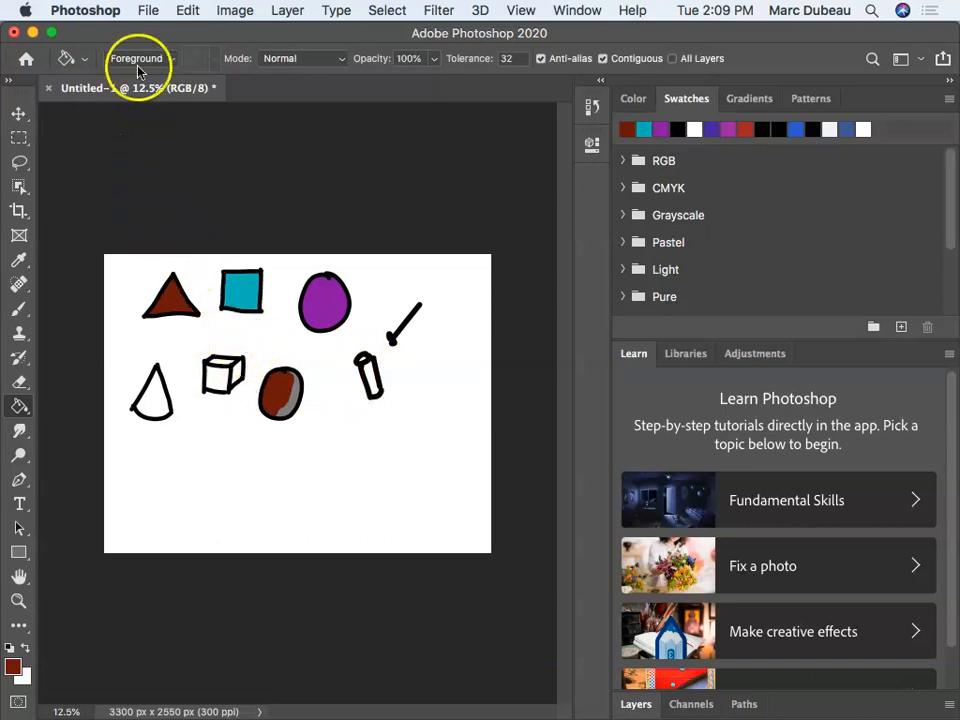
Step: Save the drawing as a JPEG named lesson1.jpg, accepting the default JPEG quality options
left_click(148, 10)
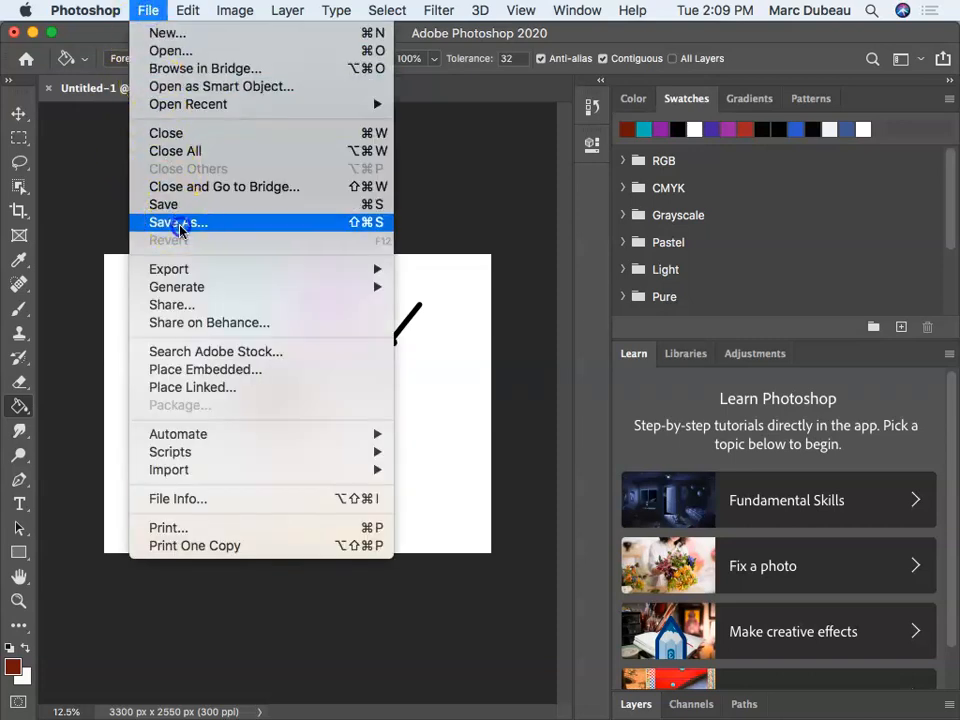
left_click(178, 222)
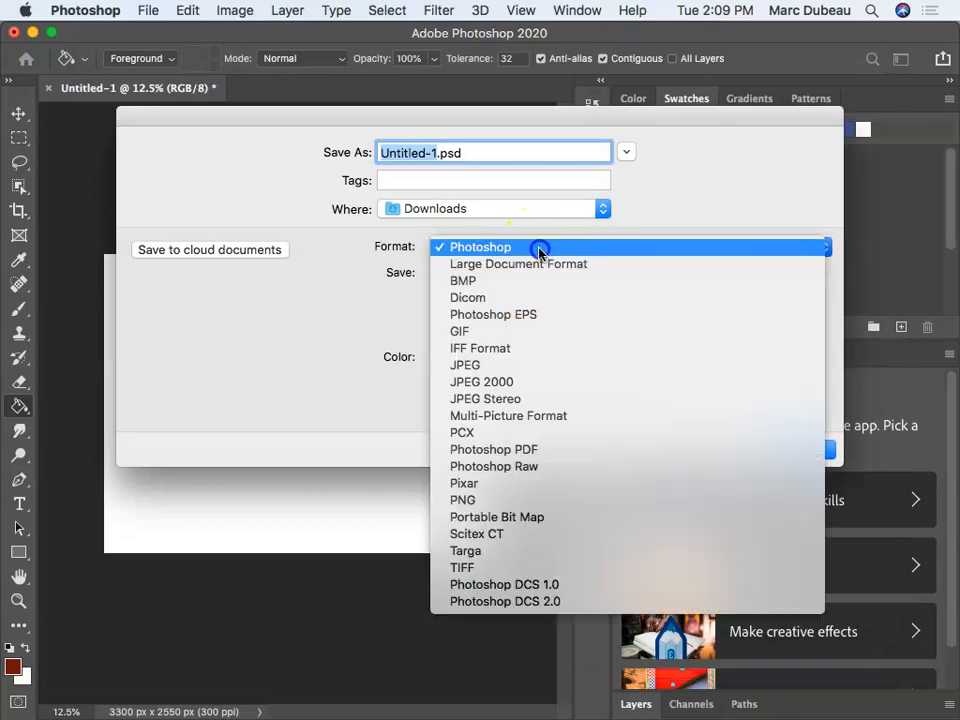
left_click(464, 364)
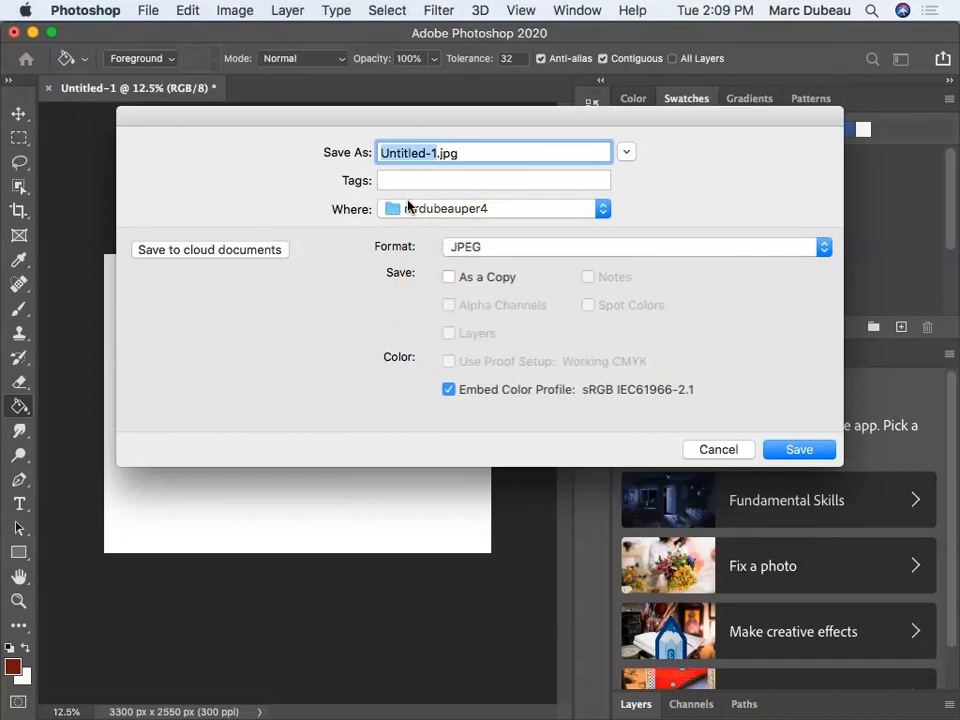
type("lesson")
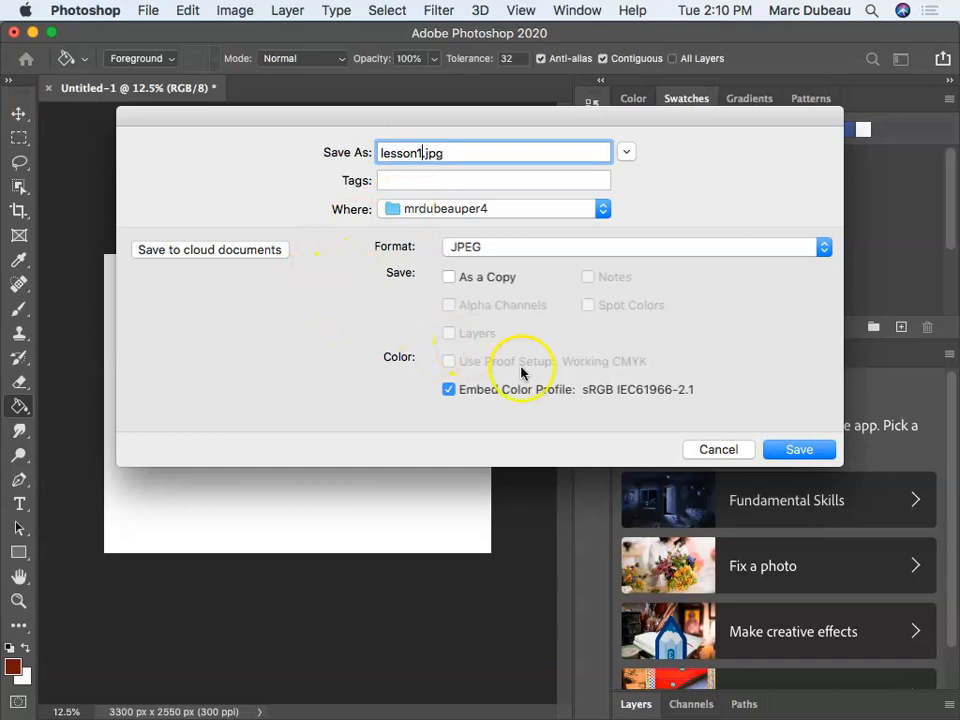
left_click(800, 448)
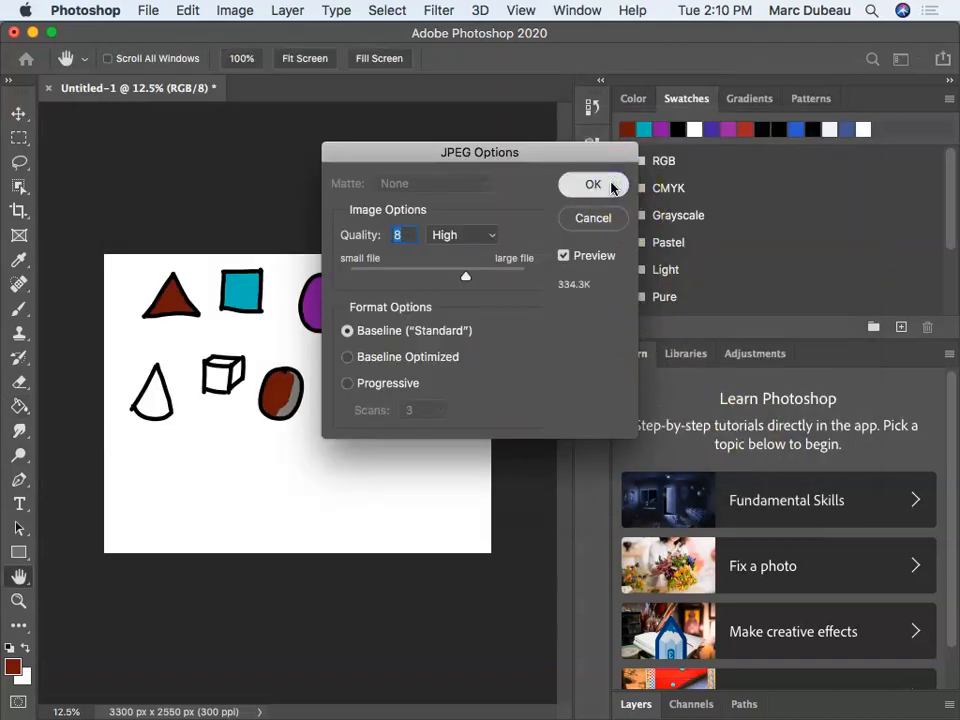
left_click(592, 184)
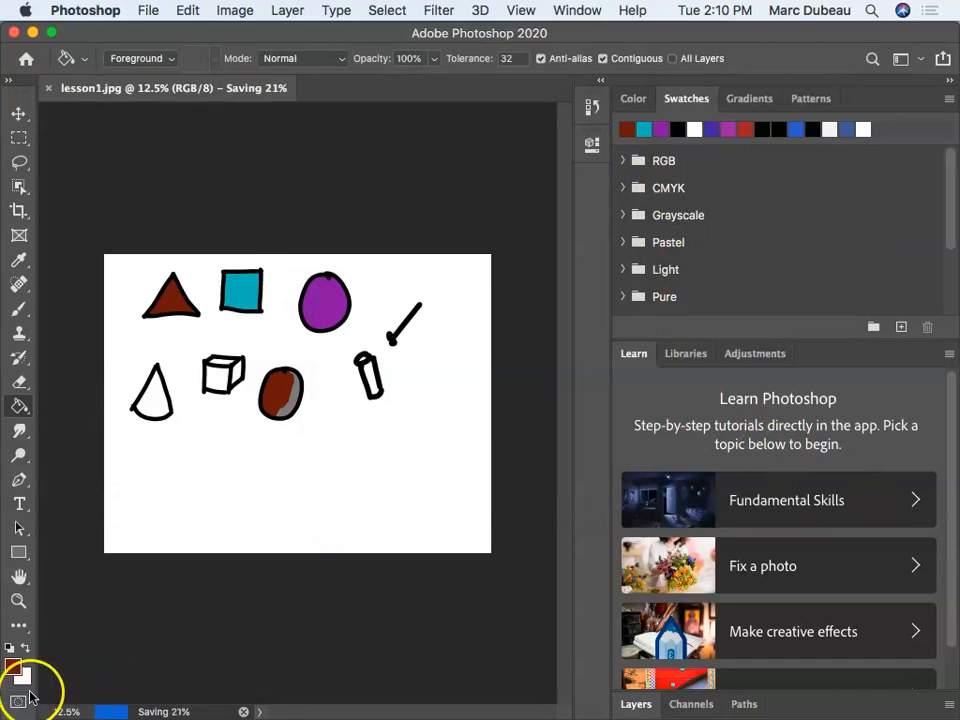